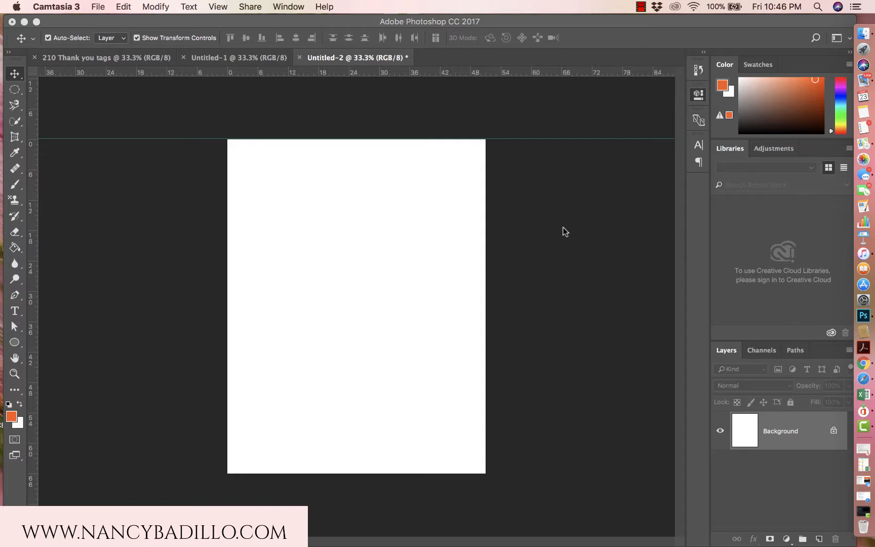
pyautogui.moveTo(513, 183)
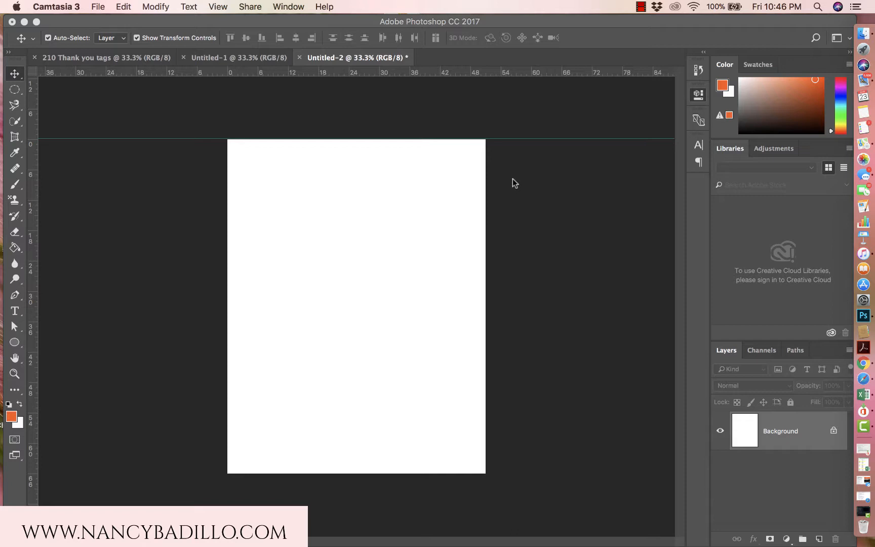
pyautogui.moveTo(347, 228)
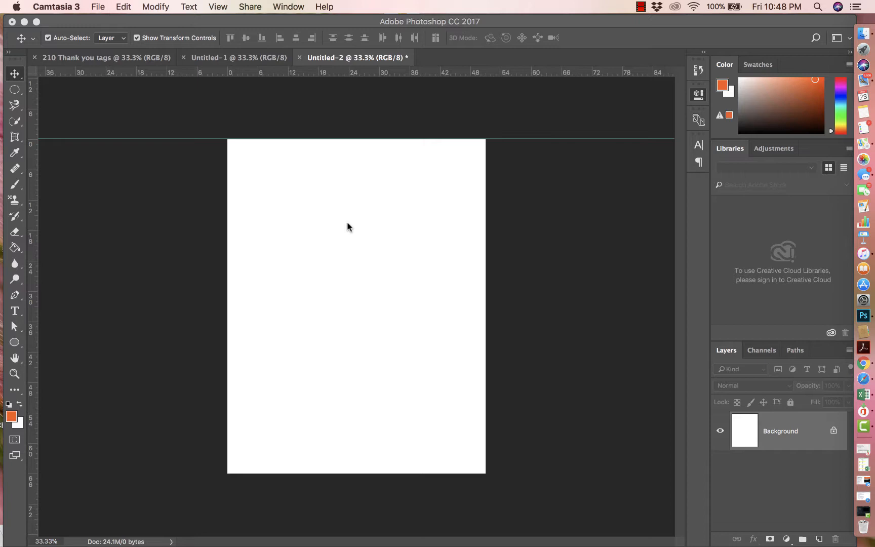
pyautogui.moveTo(343, 226)
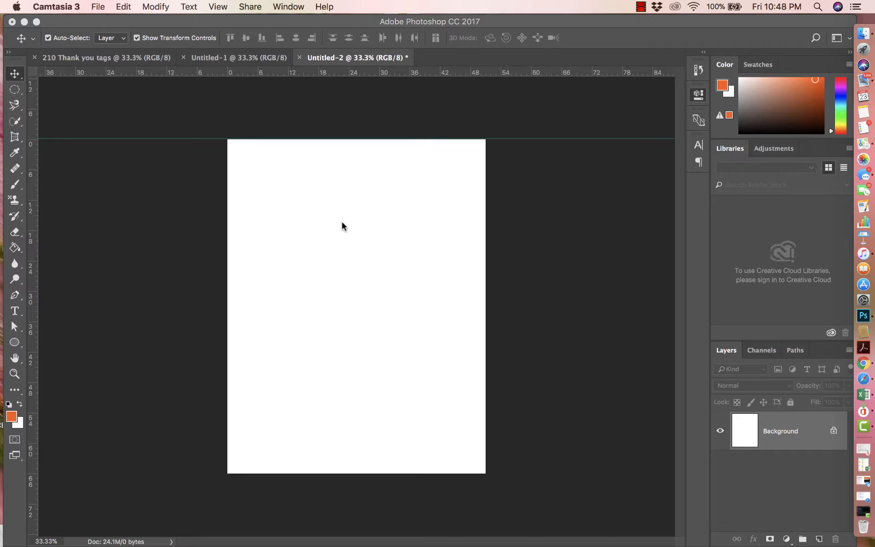
# - Show the document properties: 51 × 66 pica at 300 pixels/inch
pyautogui.click(98, 6)
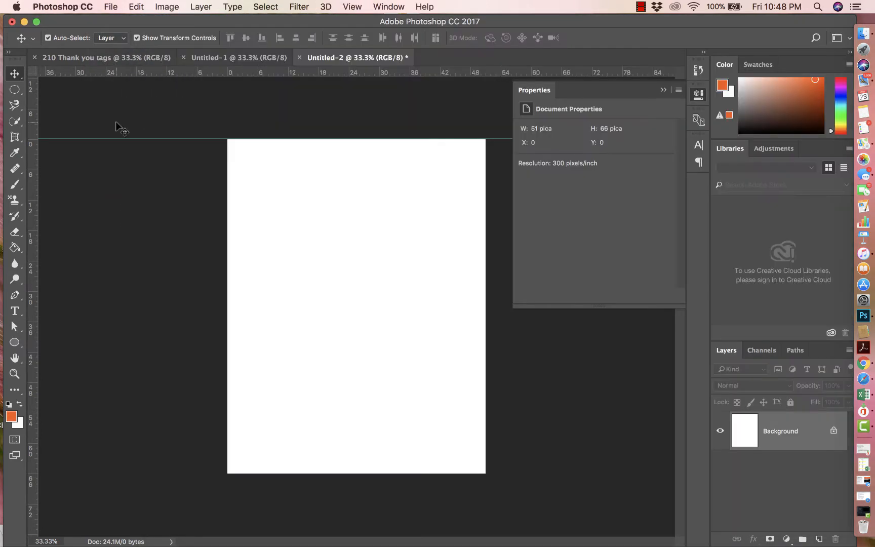
pyautogui.click(110, 6)
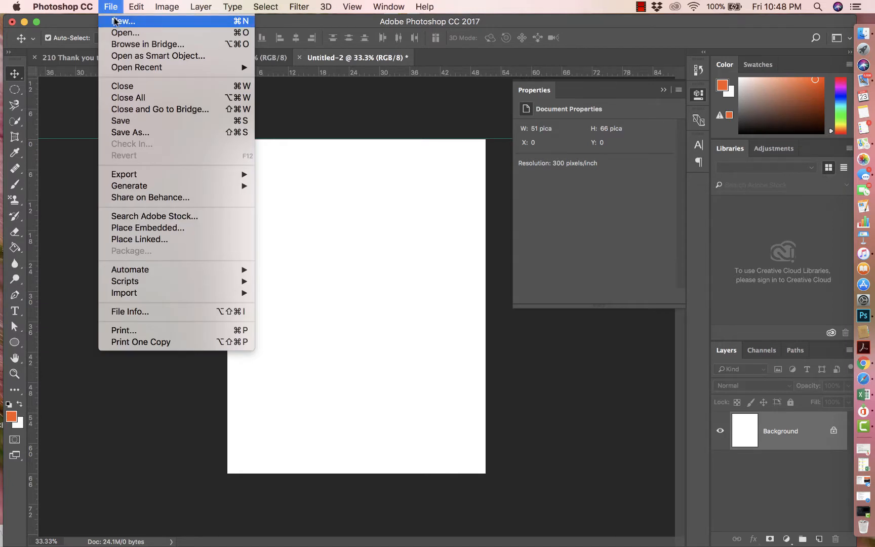
pyautogui.click(123, 22)
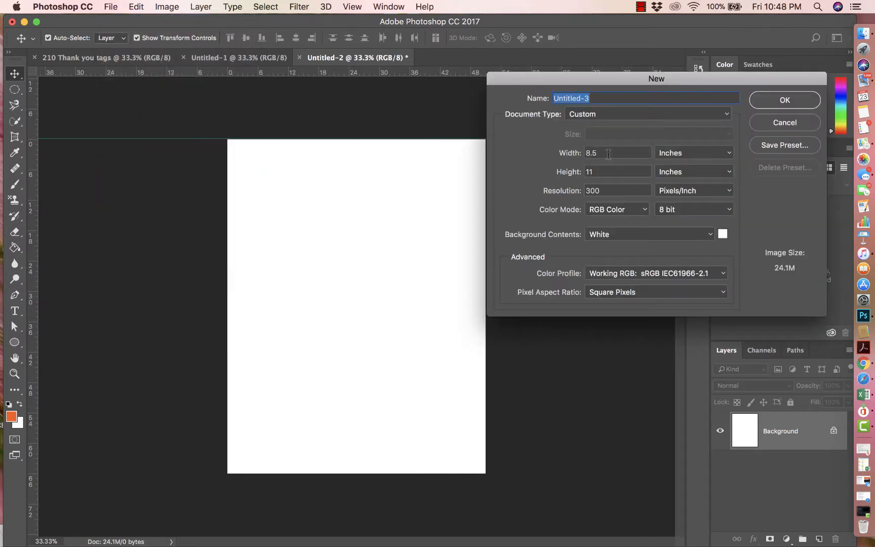
pyautogui.moveTo(608, 152)
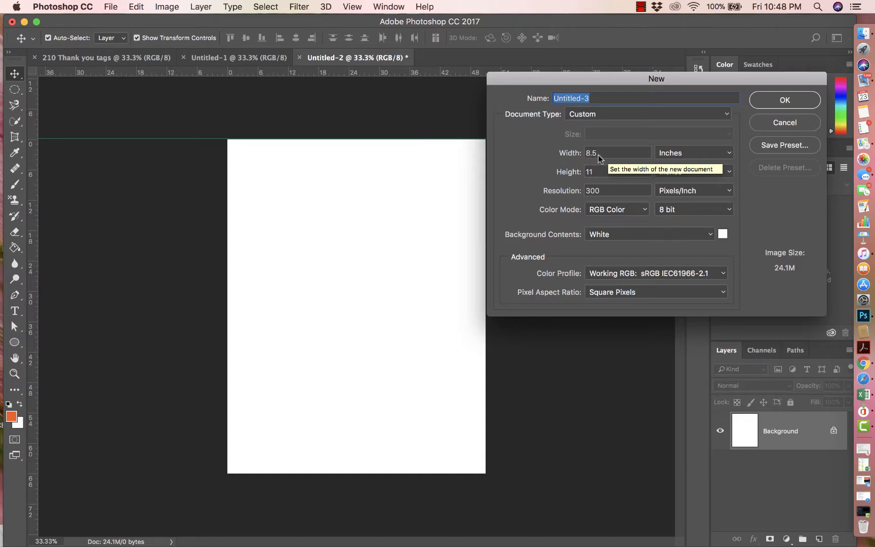
pyautogui.moveTo(780, 99)
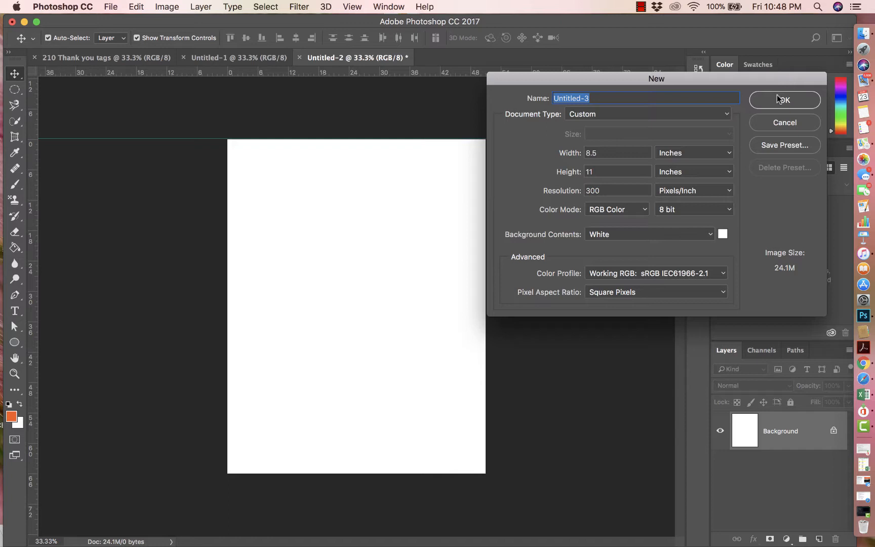
pyautogui.moveTo(784, 99)
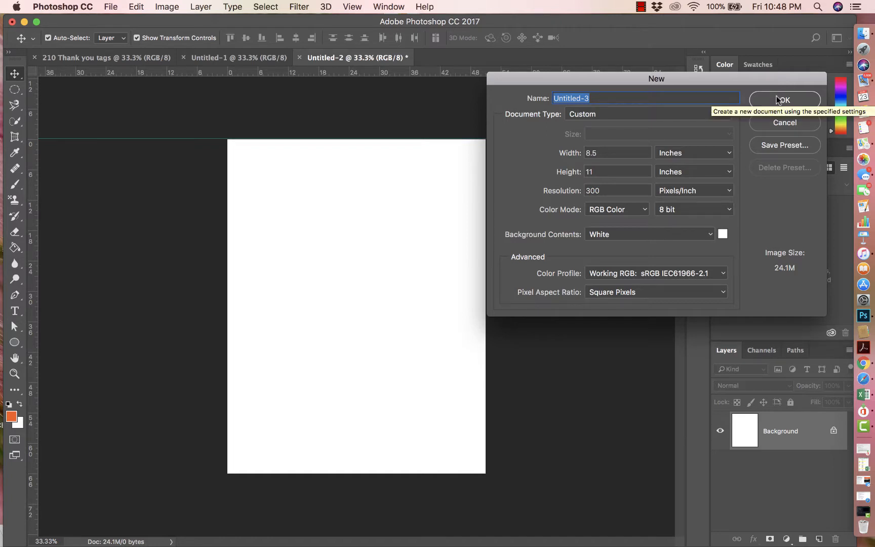
pyautogui.moveTo(777, 102)
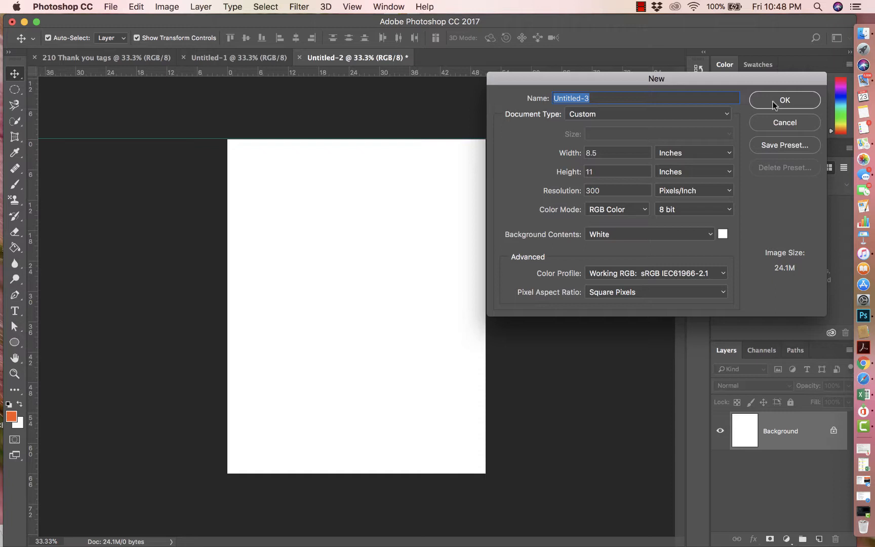
pyautogui.moveTo(778, 127)
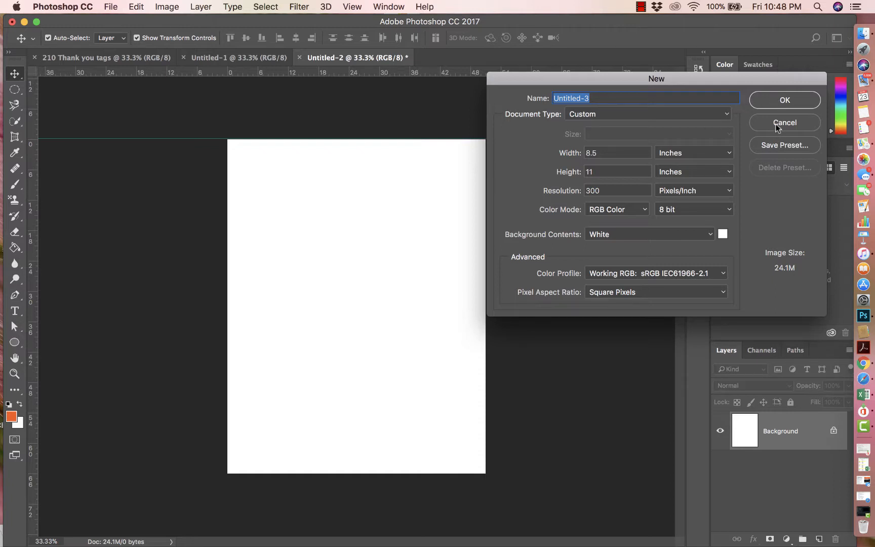
pyautogui.click(784, 122)
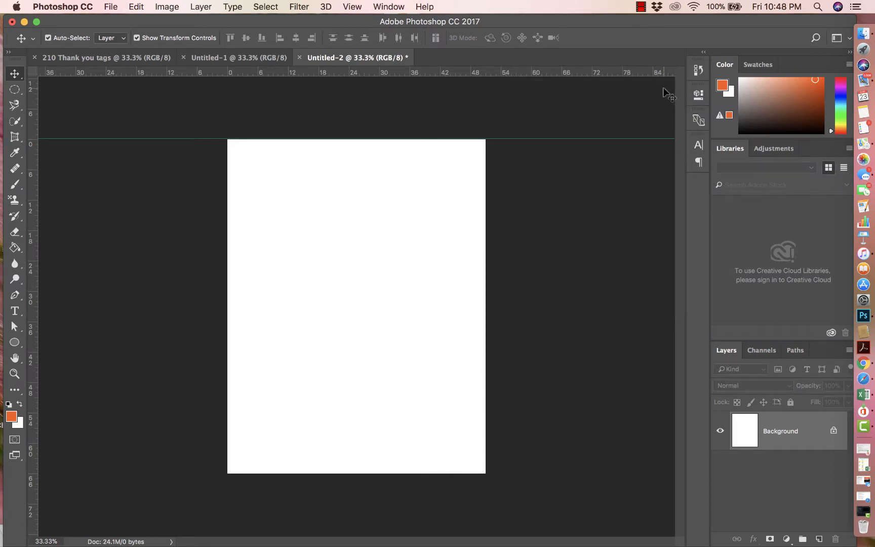
# - Choose the Ellipse tool with navy fill and a fixed 2 × 2 inch size
pyautogui.click(15, 342)
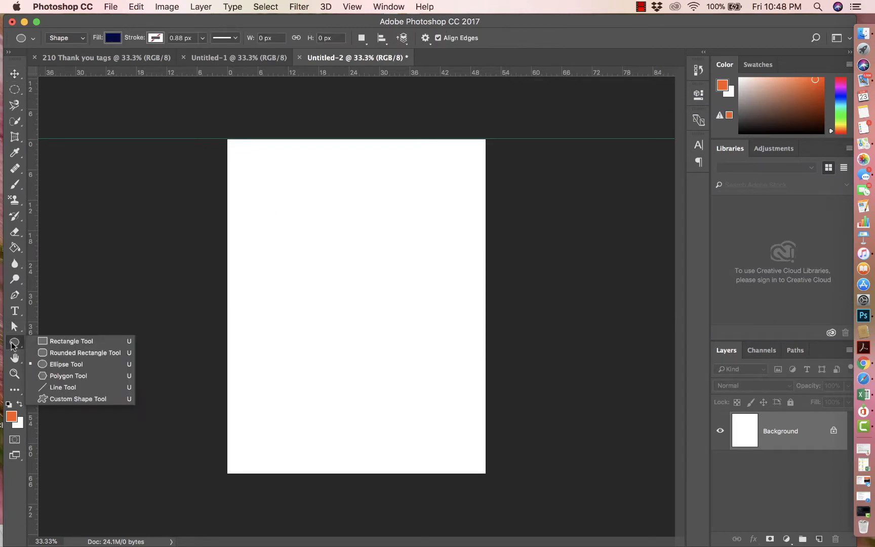
pyautogui.moveTo(66, 364)
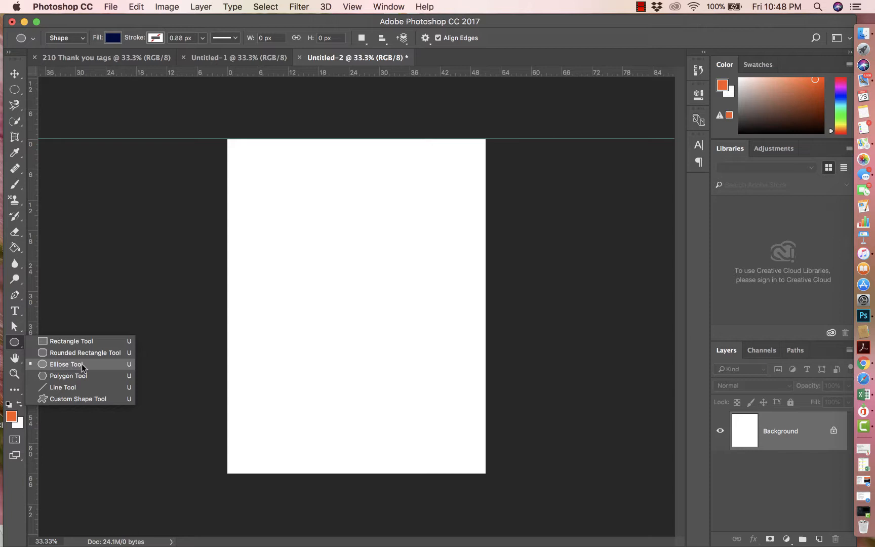
pyautogui.click(66, 364)
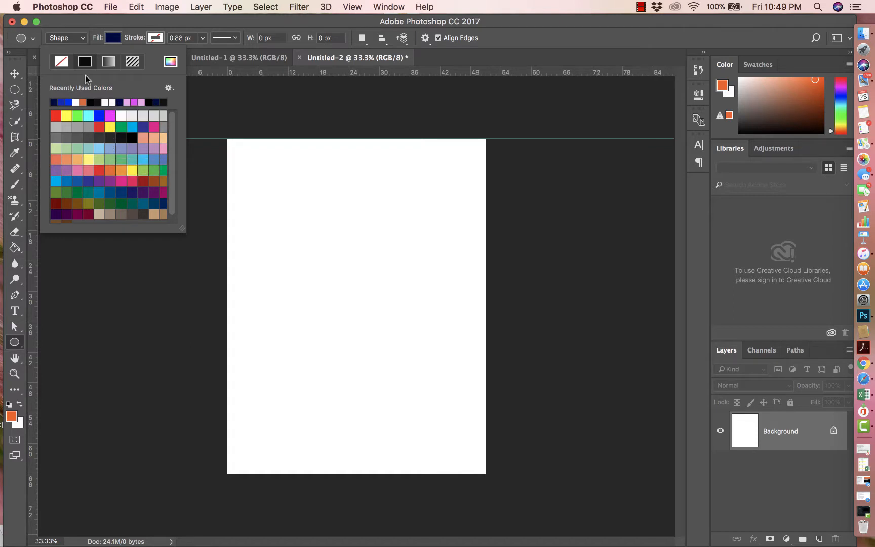
pyautogui.moveTo(136, 117)
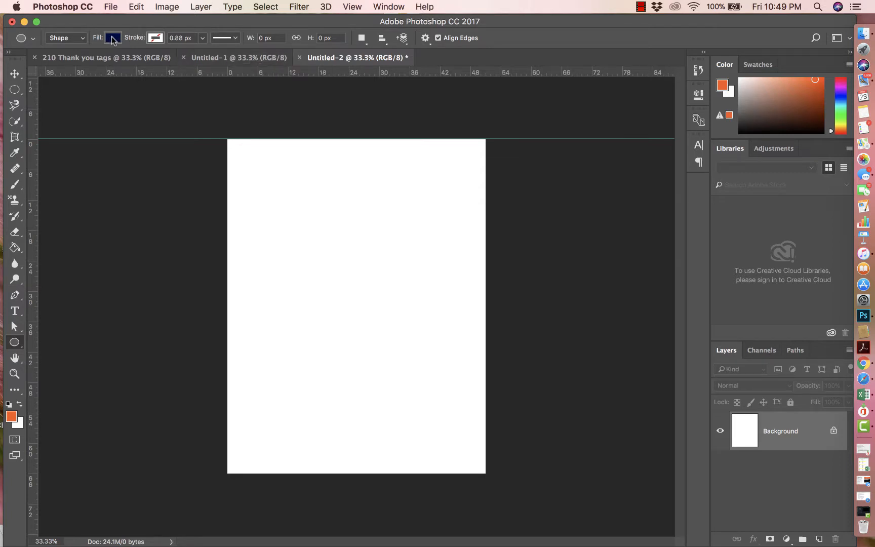
pyautogui.moveTo(113, 38)
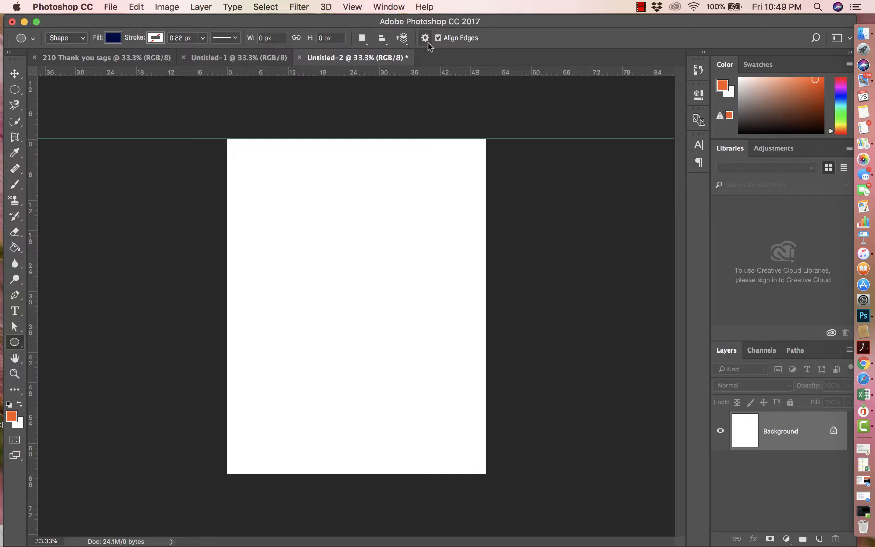
pyautogui.click(424, 38)
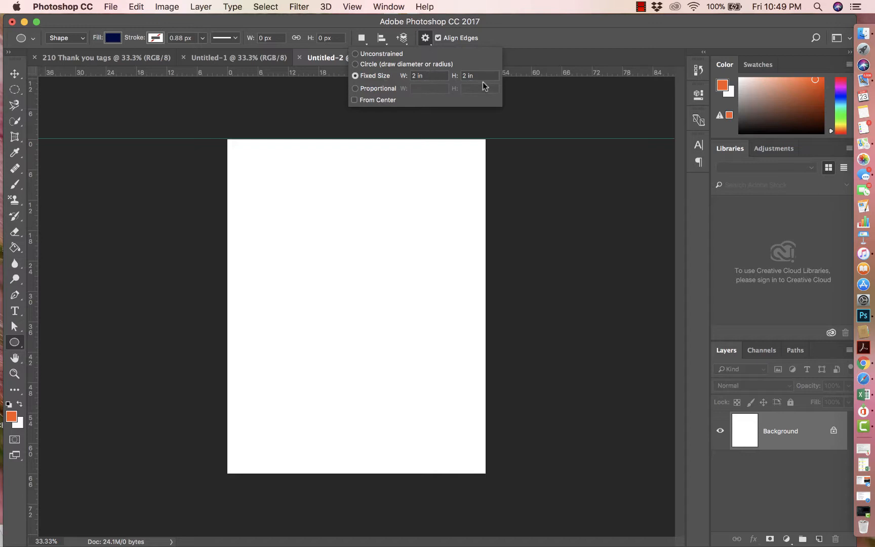
pyautogui.click(428, 76)
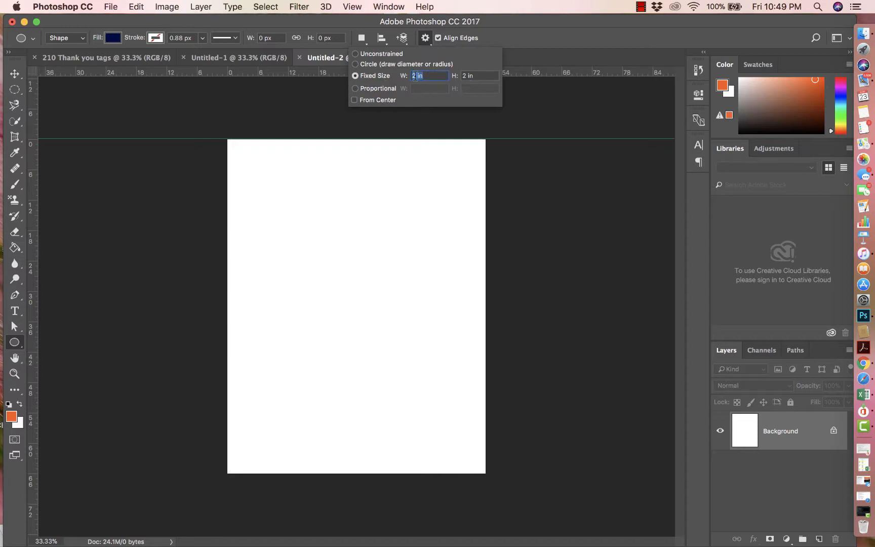
pyautogui.moveTo(430, 75)
pyautogui.write('4')
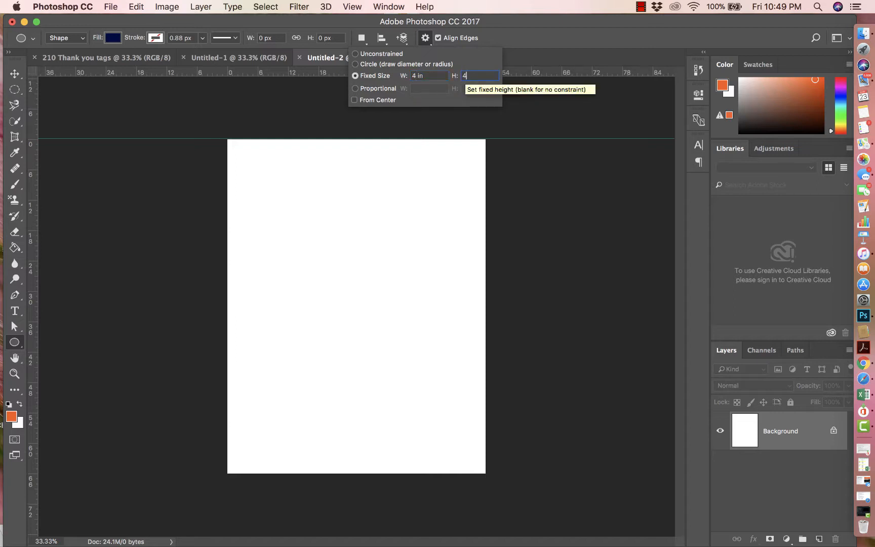
pyautogui.click(428, 76)
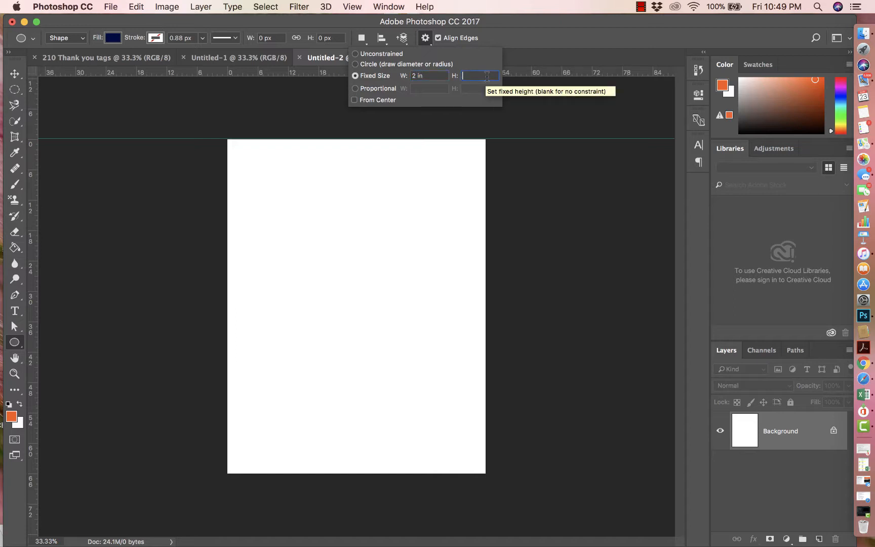
pyautogui.write('2in')
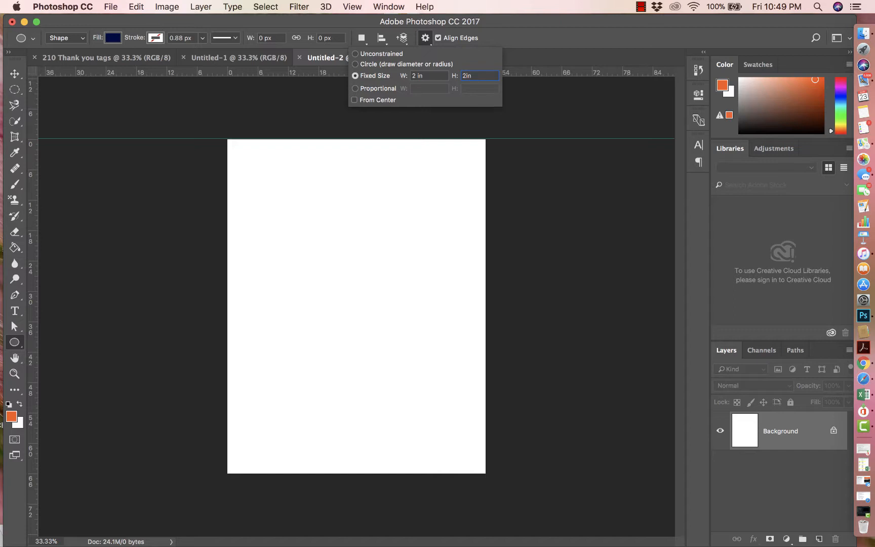
pyautogui.moveTo(285, 185)
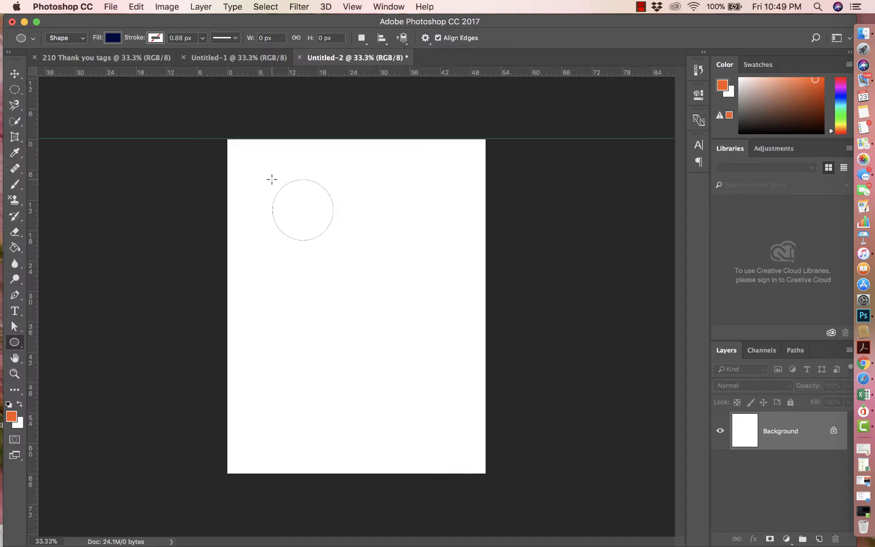
# - Draw a navy 2-inch circle and move it into the page's top-left corner
pyautogui.moveTo(272, 180); pyautogui.dragTo(335, 241)
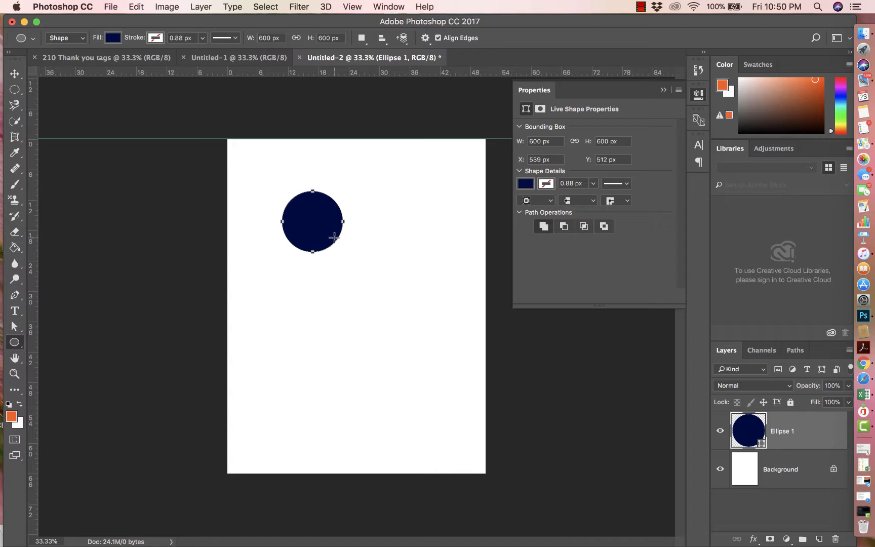
pyautogui.moveTo(611, 109)
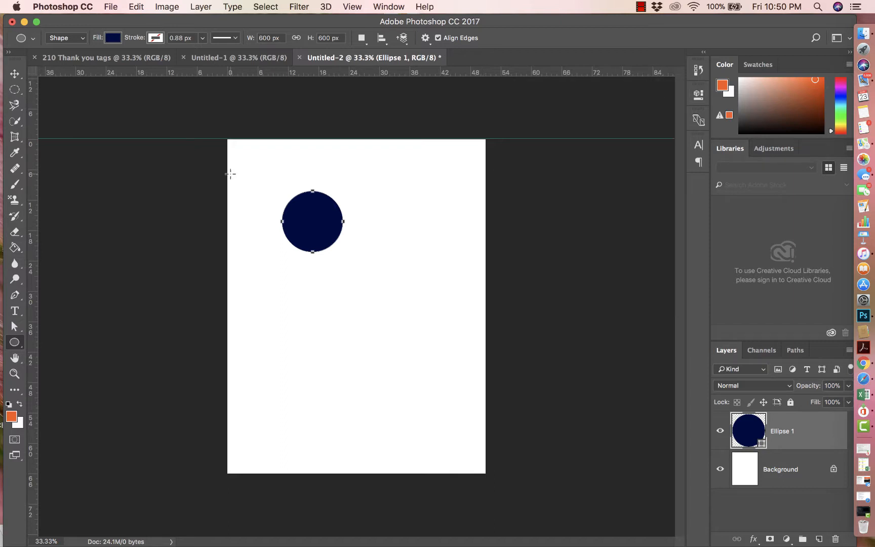
pyautogui.click(15, 73)
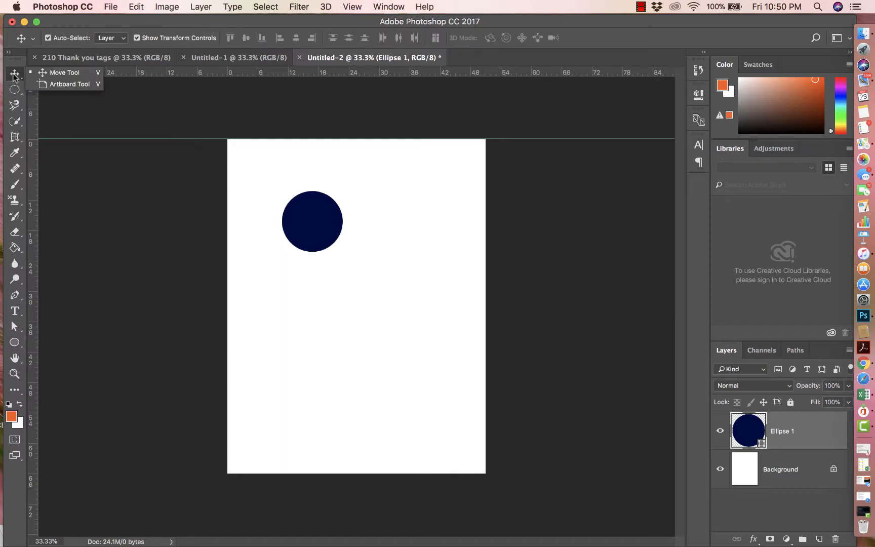
pyautogui.moveTo(136, 136)
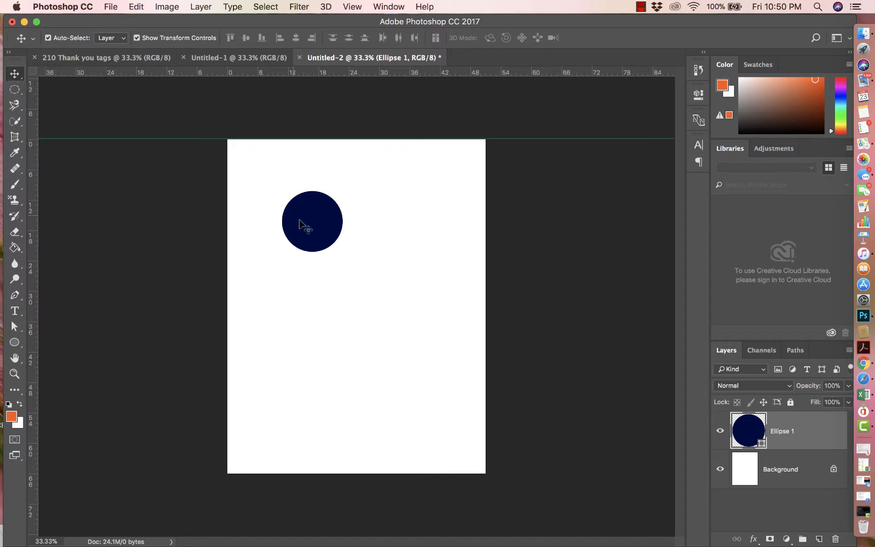
pyautogui.moveTo(312, 222); pyautogui.dragTo(259, 171)
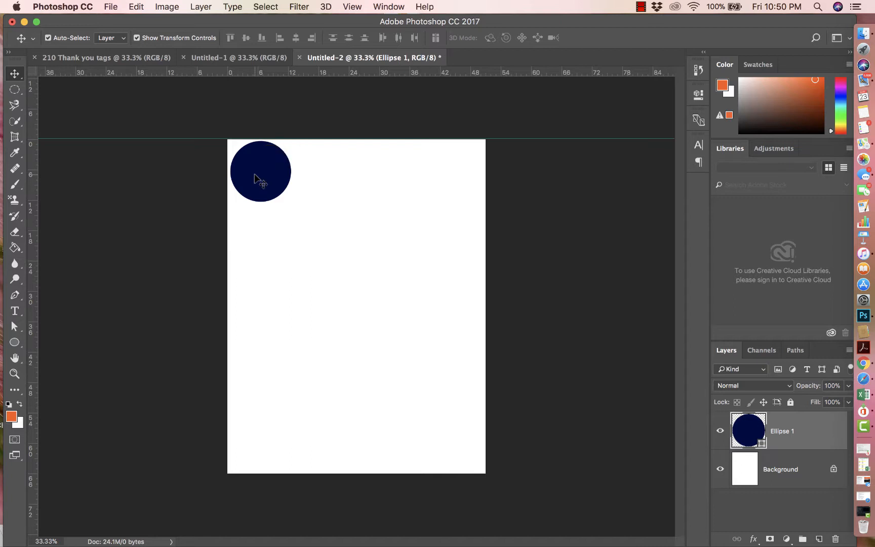
pyautogui.moveTo(343, 130)
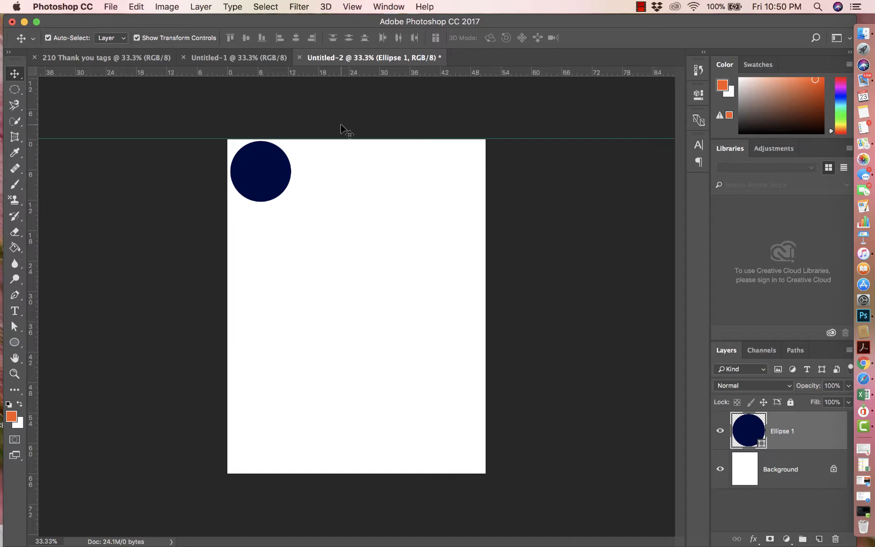
pyautogui.moveTo(447, 84)
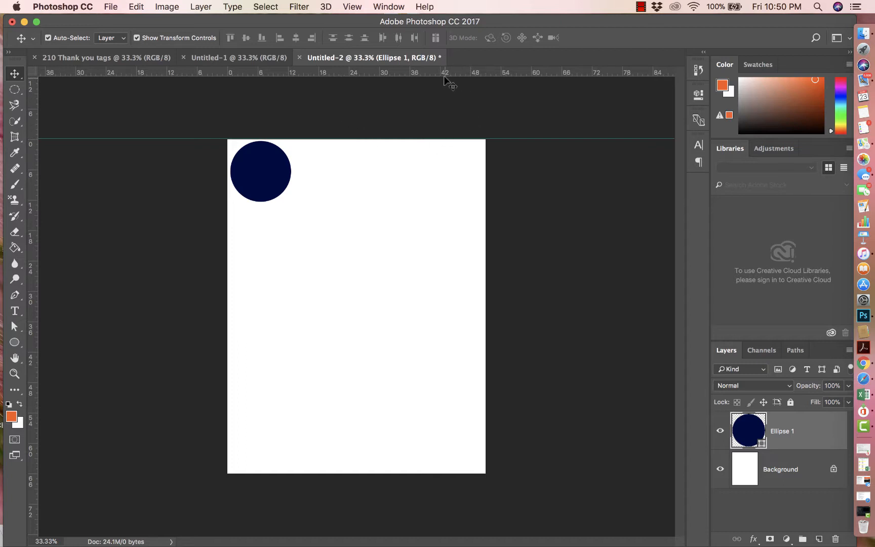
pyautogui.moveTo(351, 11)
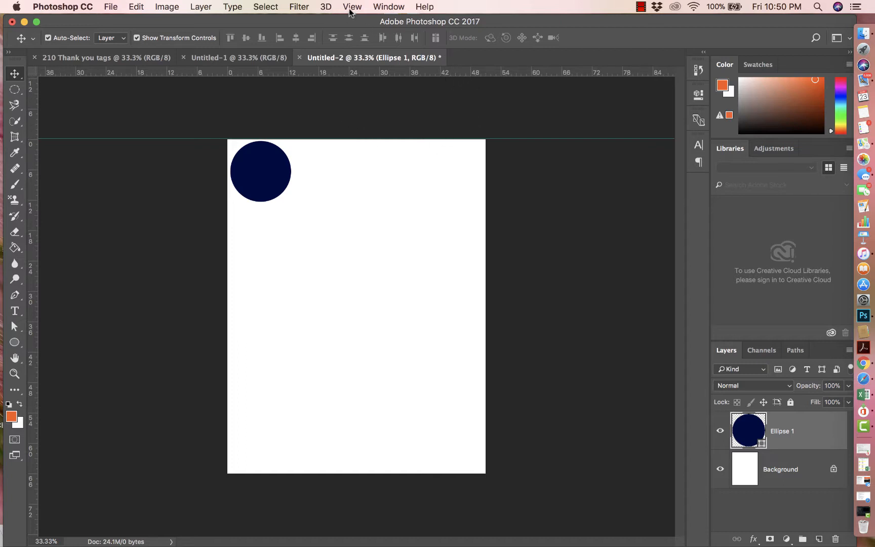
# - Confirm rulers are shown and drag a horizontal guide to the circle's bottom edge
pyautogui.click(351, 7)
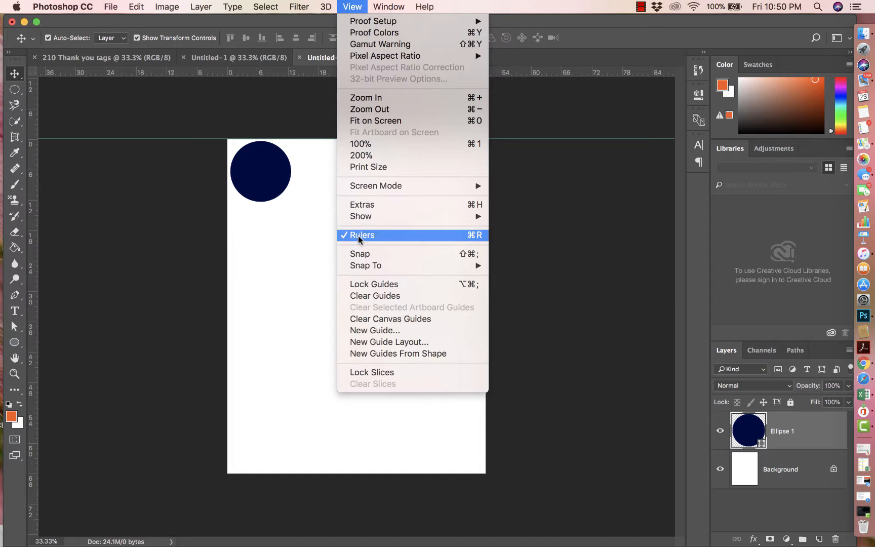
pyautogui.click(362, 235)
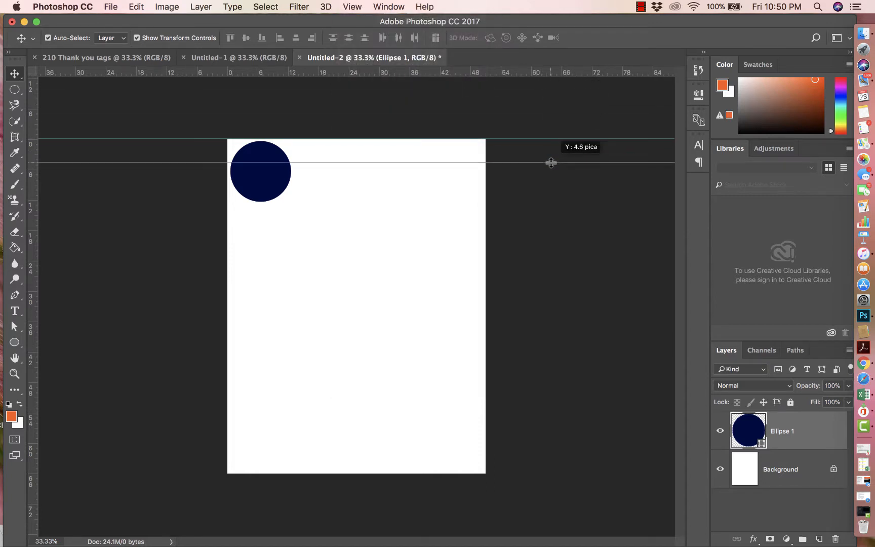
pyautogui.moveTo(551, 162); pyautogui.dragTo(550, 189)
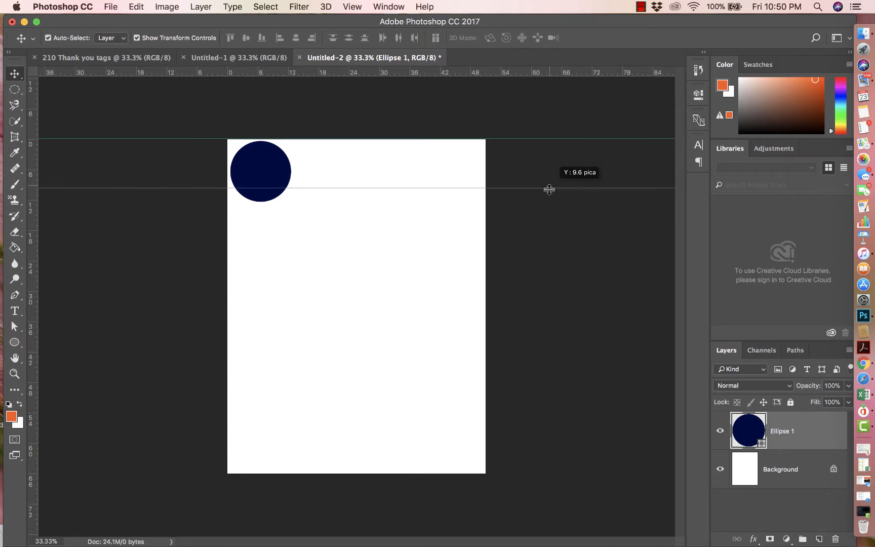
pyautogui.moveTo(548, 188); pyautogui.dragTo(549, 203)
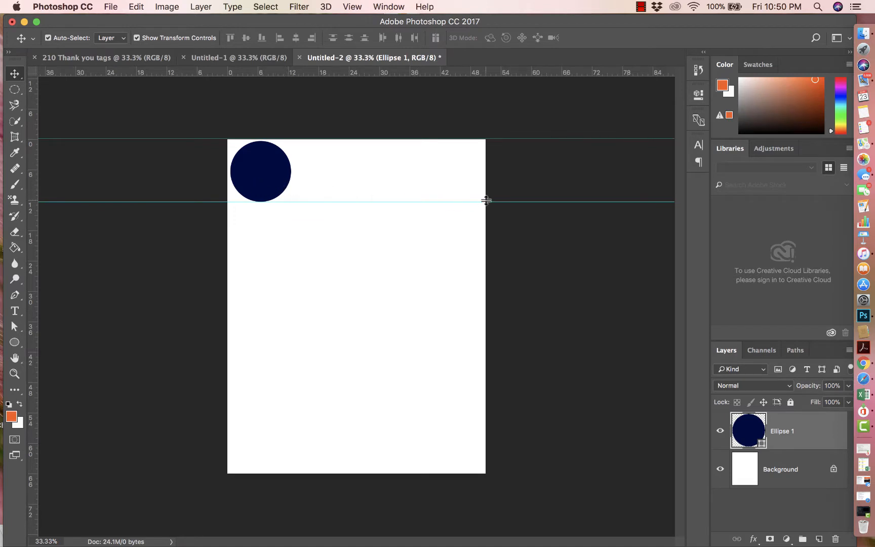
pyautogui.moveTo(413, 186)
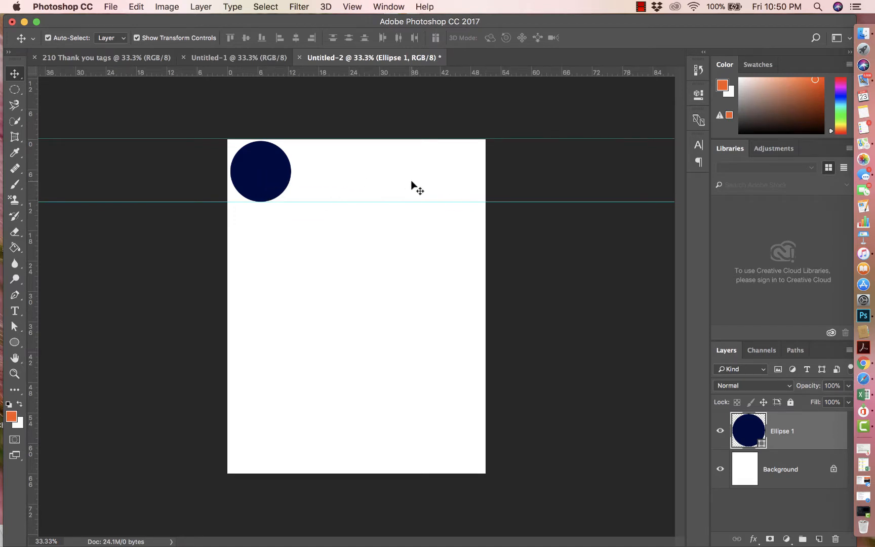
pyautogui.moveTo(266, 172)
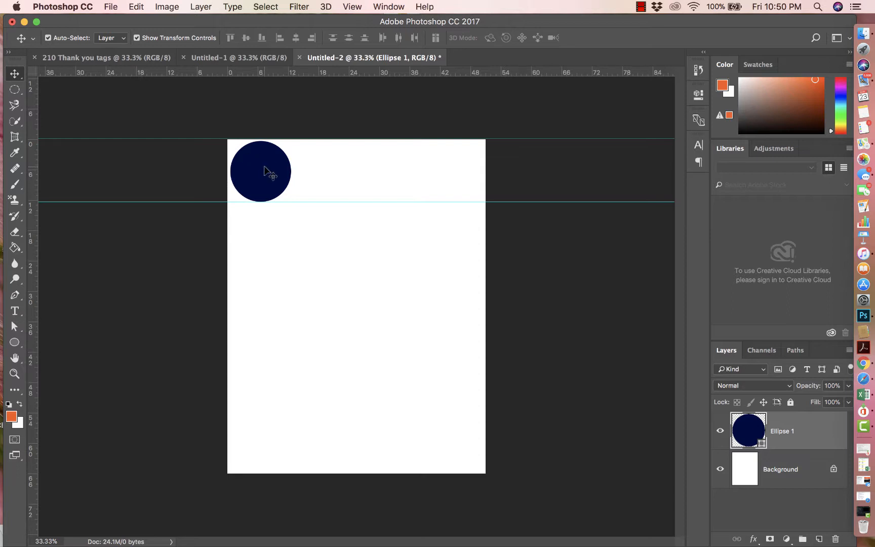
pyautogui.moveTo(265, 165)
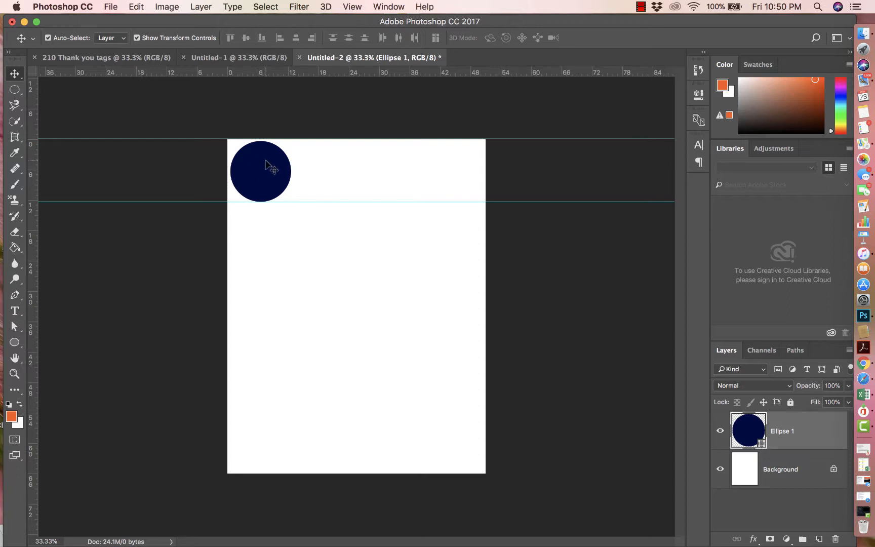
pyautogui.moveTo(811, 426)
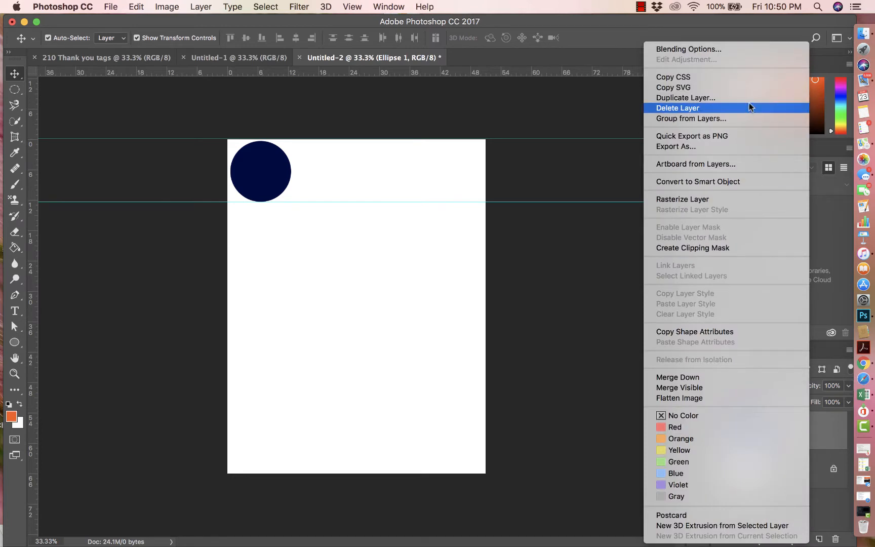
# - Duplicate the circle layer three times and spread the copies rightward along the top row
pyautogui.click(686, 98)
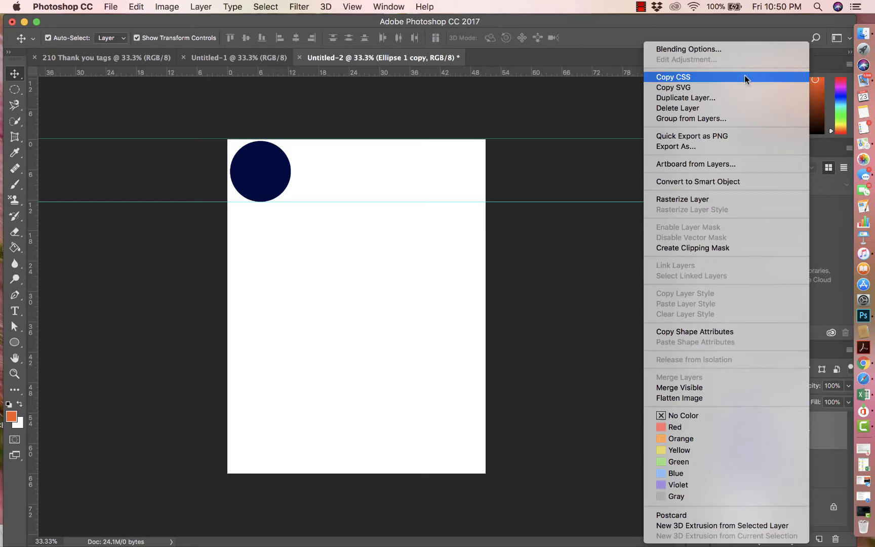
pyautogui.click(685, 98)
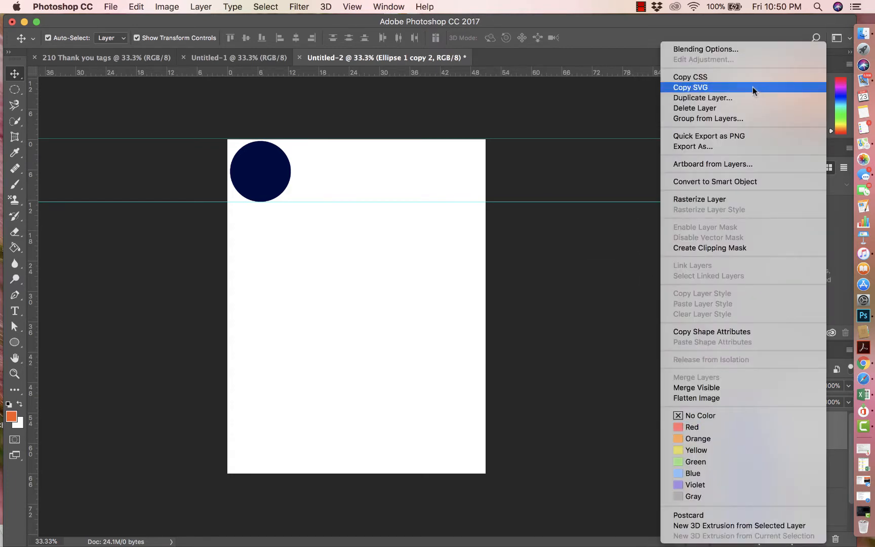
pyautogui.click(702, 98)
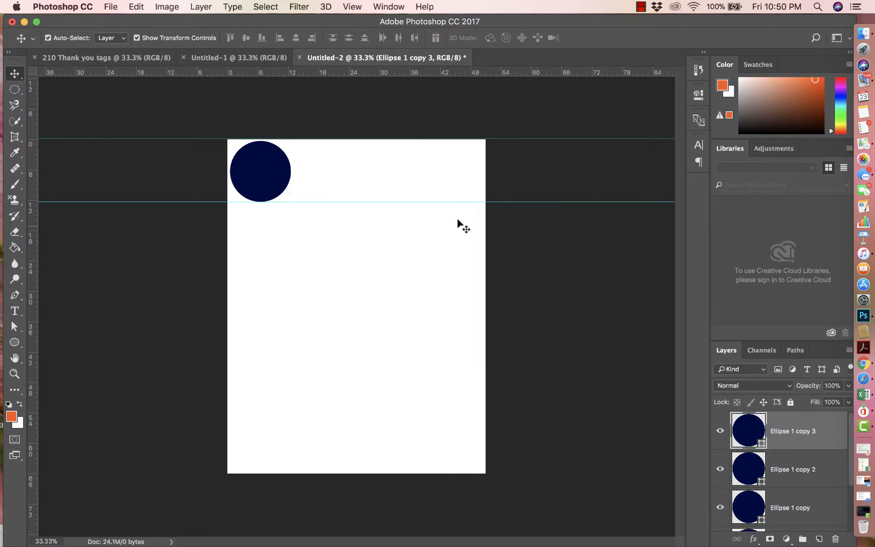
pyautogui.moveTo(641, 375)
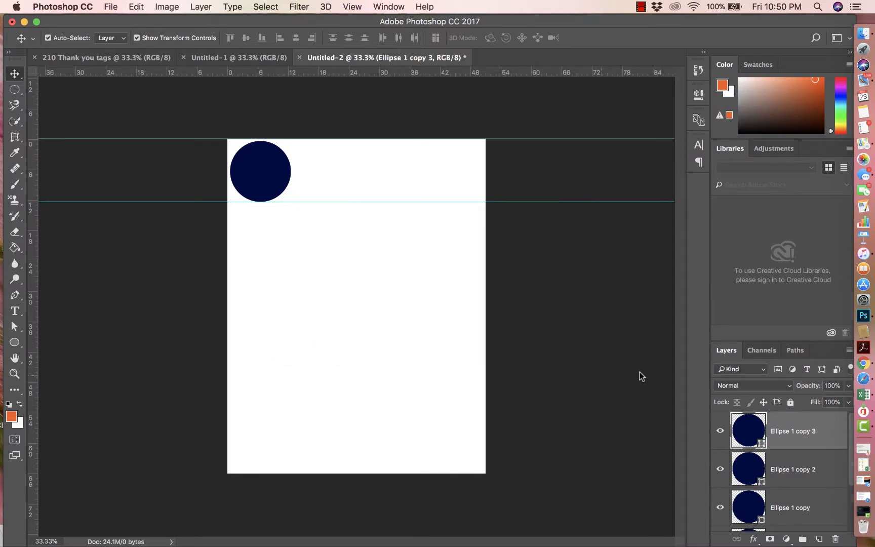
pyautogui.moveTo(260, 171); pyautogui.dragTo(299, 173)
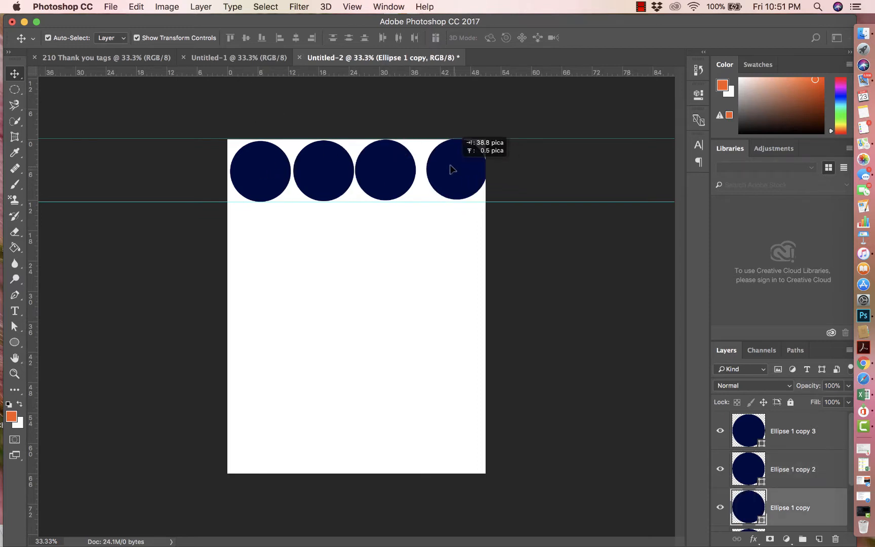
pyautogui.moveTo(455, 170); pyautogui.dragTo(446, 170)
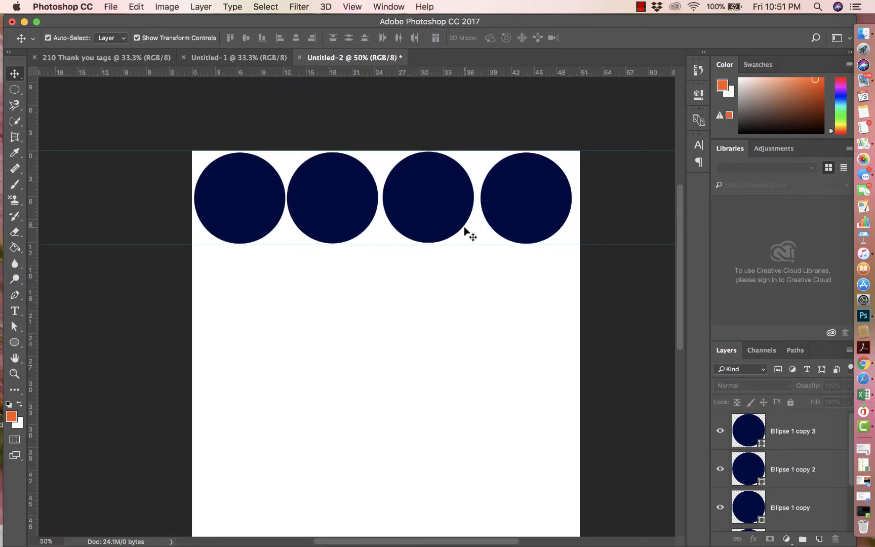
# - Pick the Still Shine script font at 40 pt for new text
pyautogui.click(15, 311)
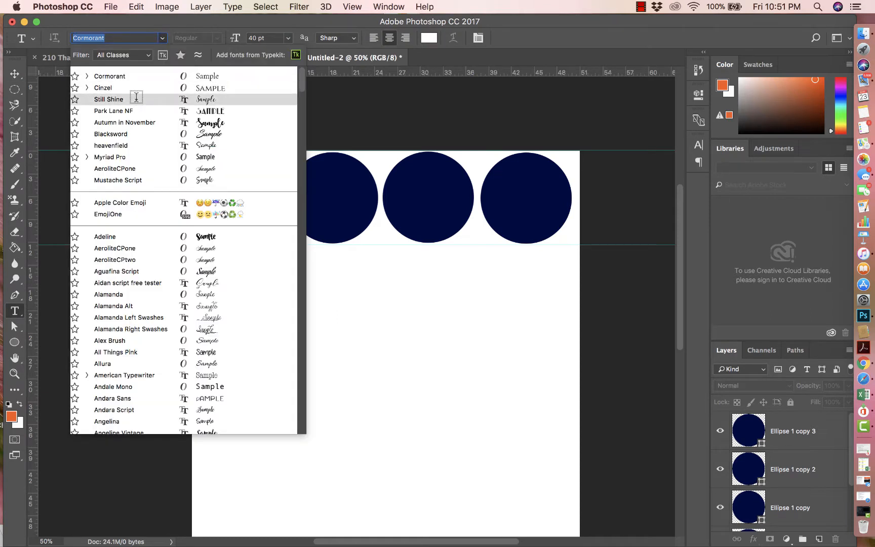
pyautogui.click(109, 99)
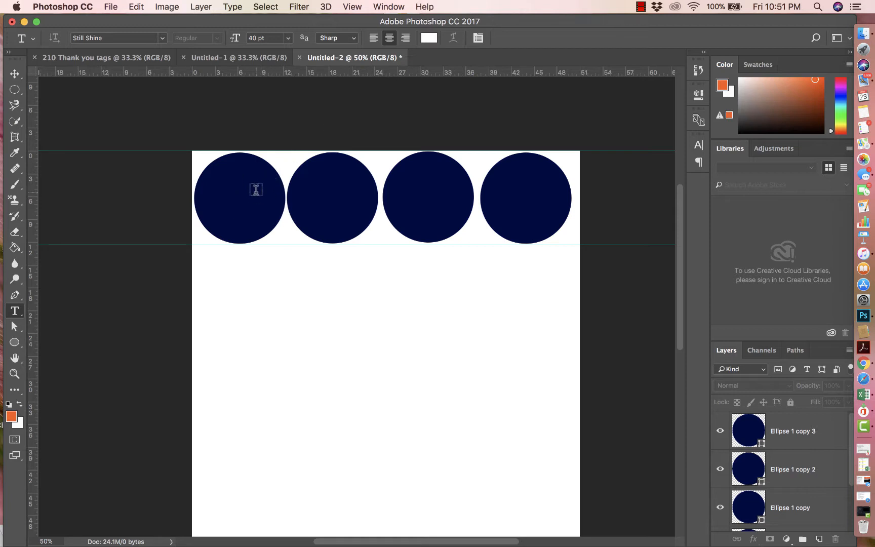
# - Type 'Thank' and 'You!' on two lines inside the first circle, then commit
pyautogui.click(239, 188)
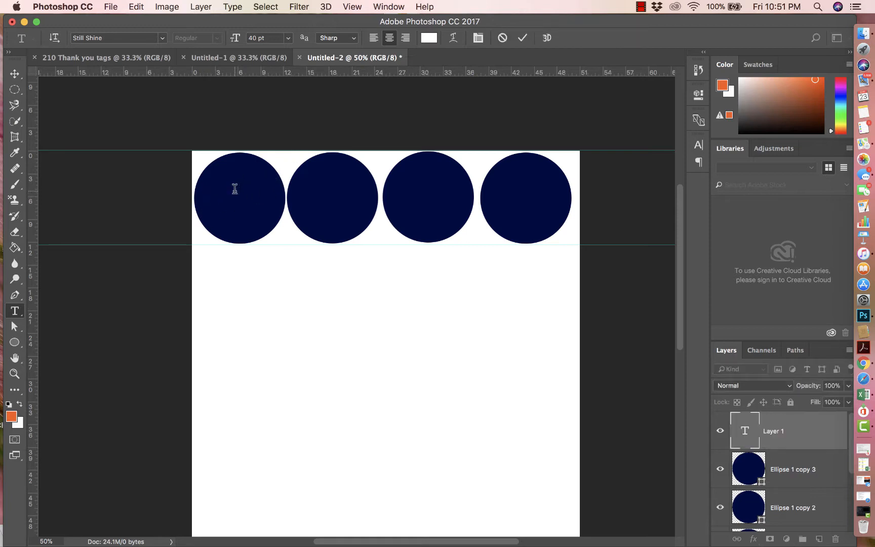
pyautogui.write('Thank')
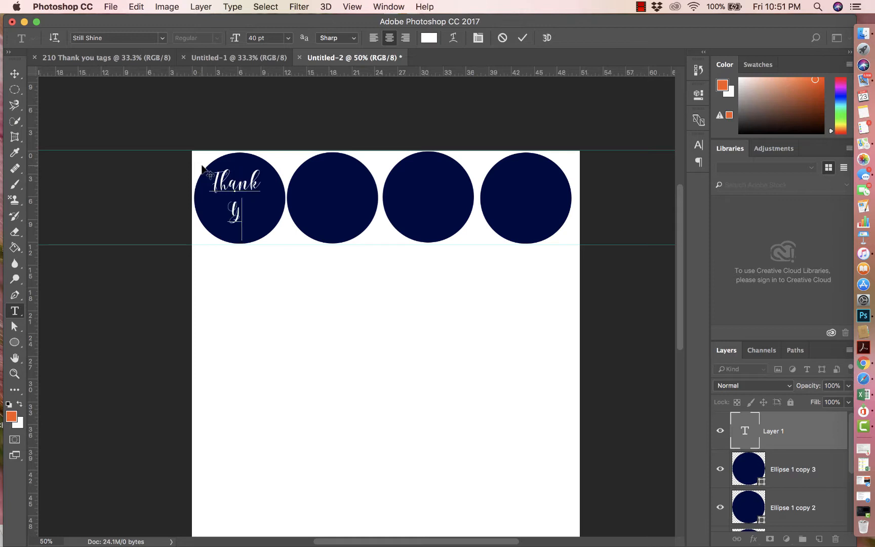
pyautogui.write('ou')
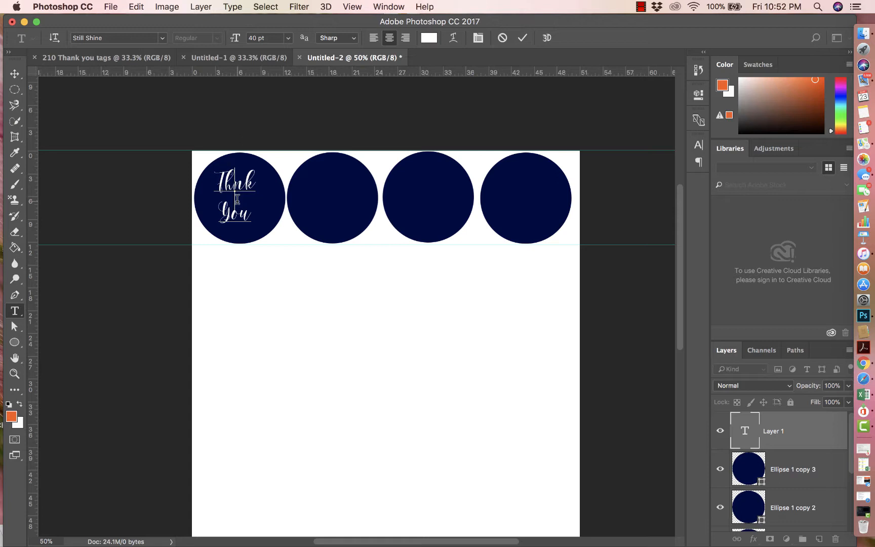
pyautogui.write('a')
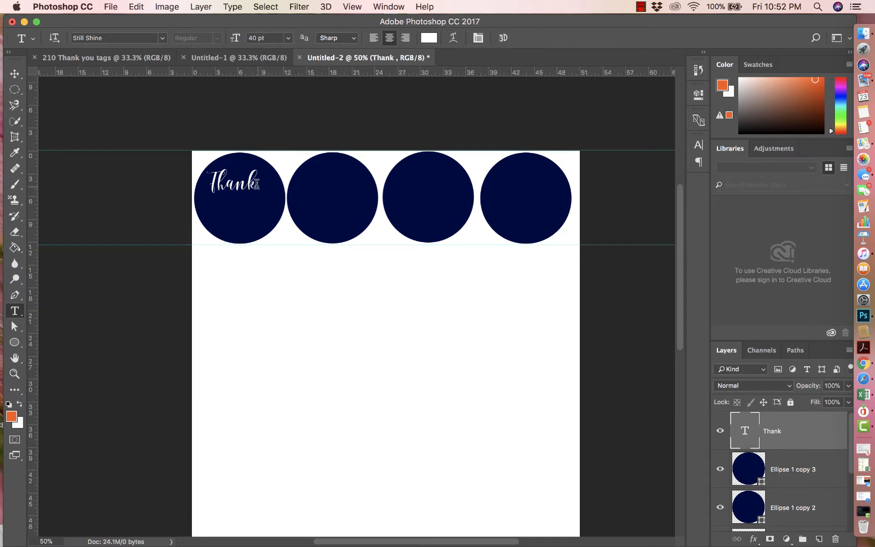
pyautogui.write('You')
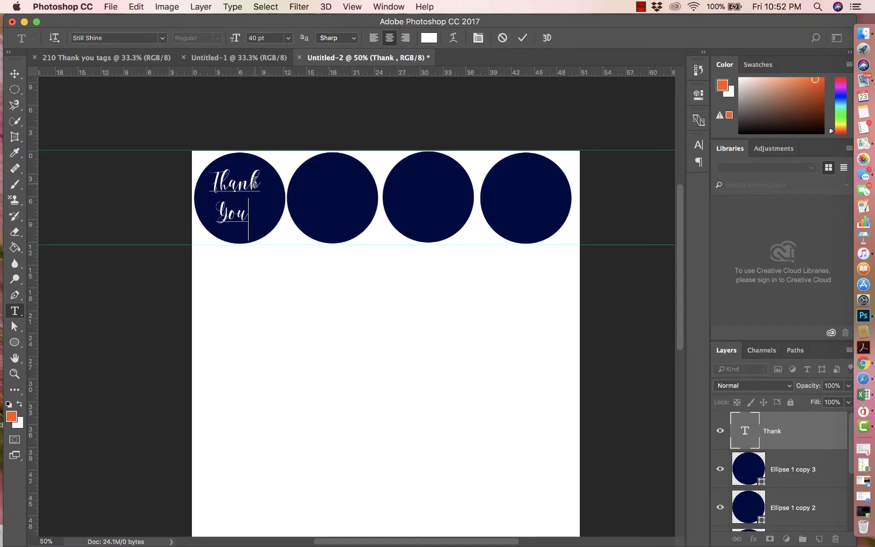
pyautogui.write('!')
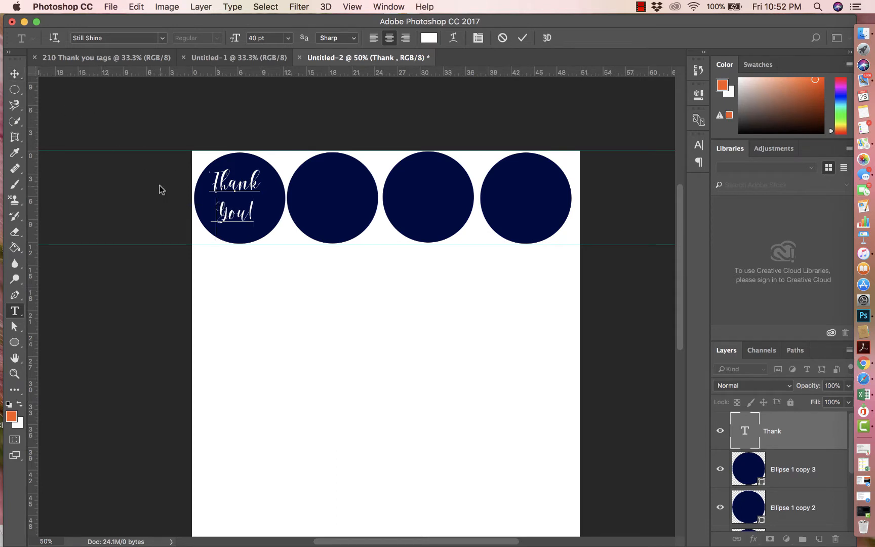
pyautogui.click(15, 73)
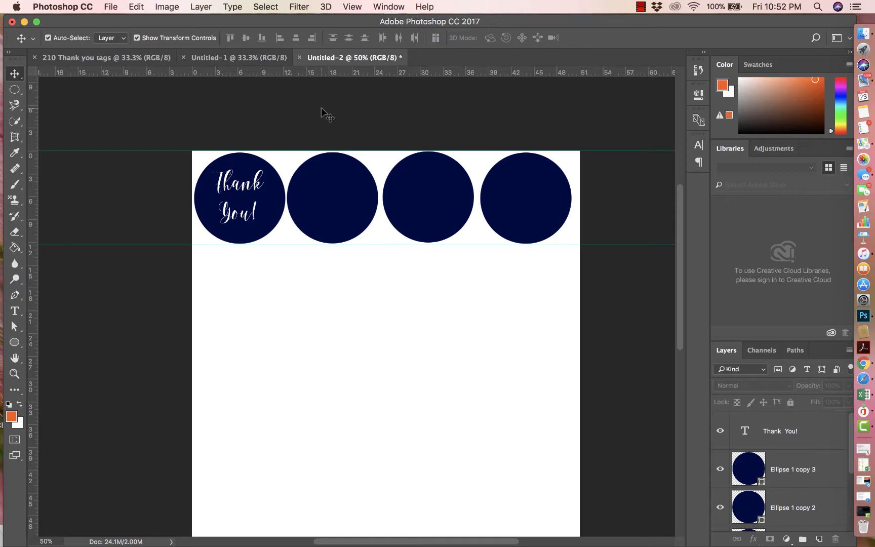
pyautogui.moveTo(246, 165)
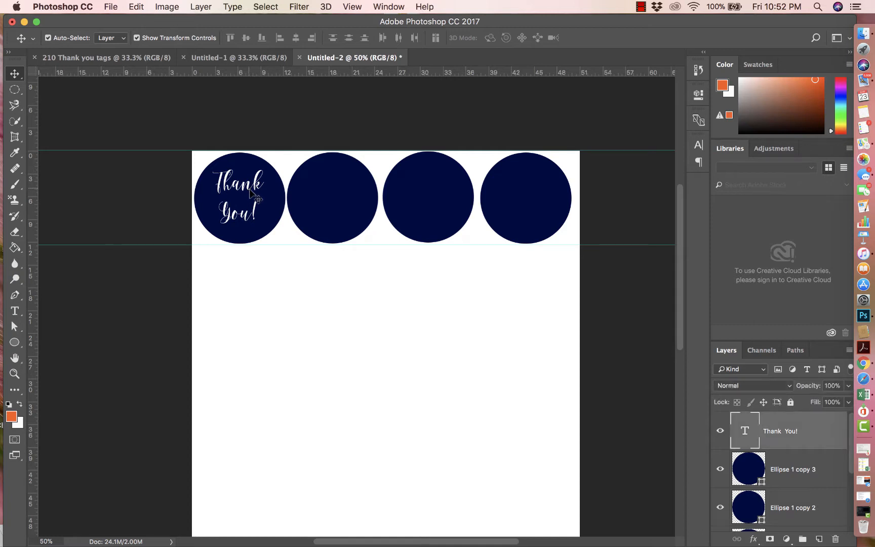
# - Duplicate the Thank You! text layer and drag the copies onto the empty circles
pyautogui.click(240, 198)
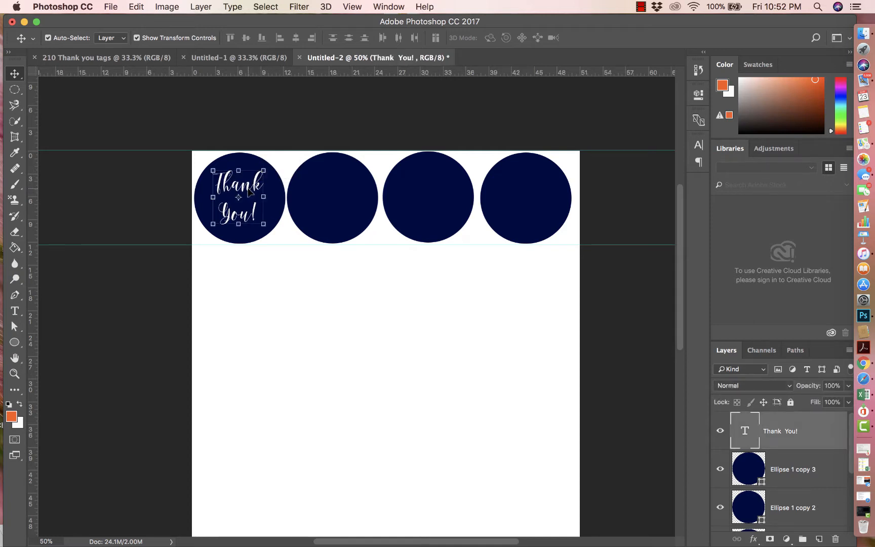
pyautogui.moveTo(770, 486)
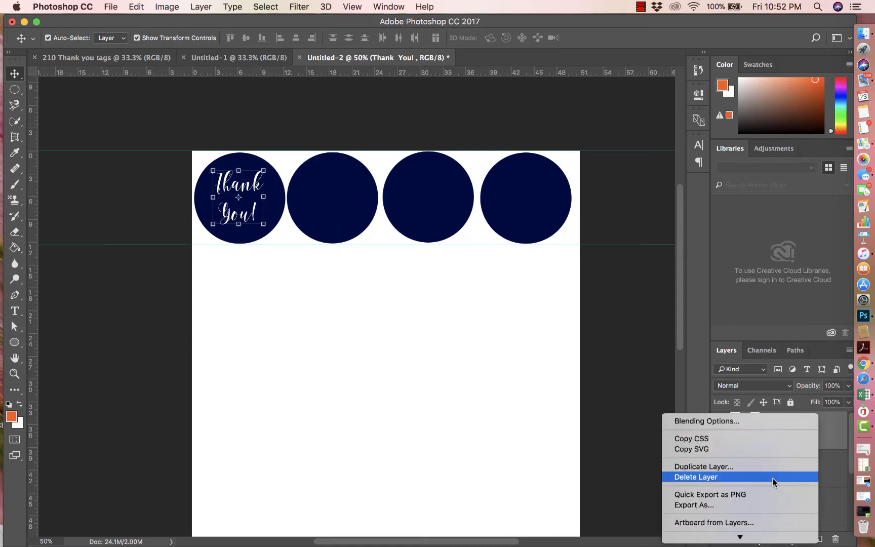
pyautogui.click(702, 466)
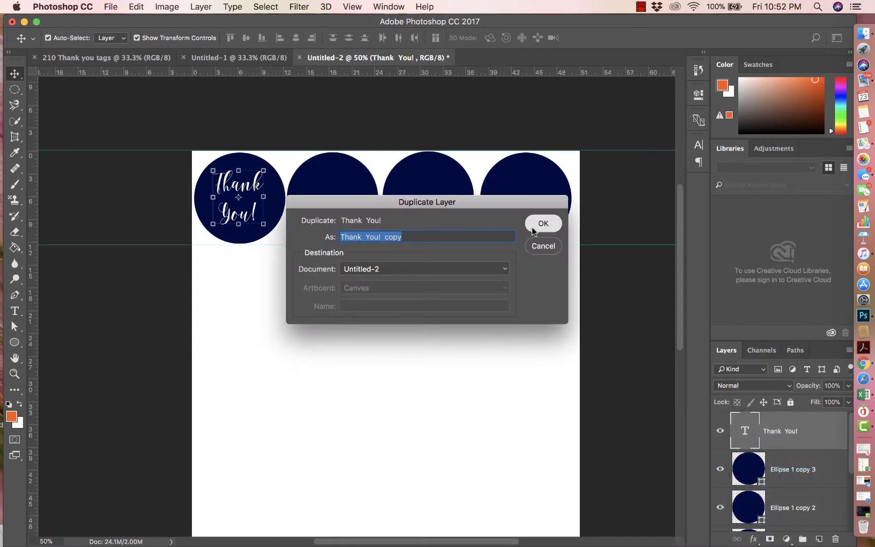
pyautogui.click(541, 223)
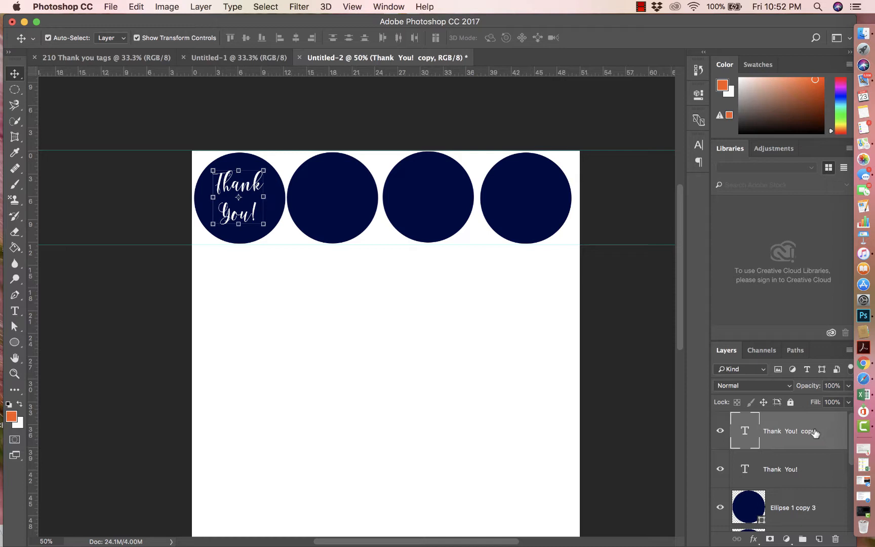
pyautogui.rightClick(787, 431)
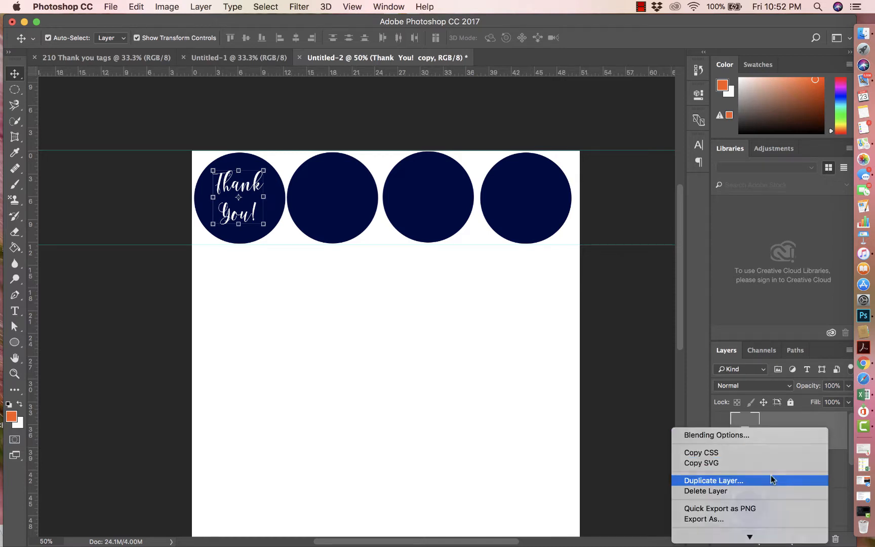
pyautogui.click(713, 480)
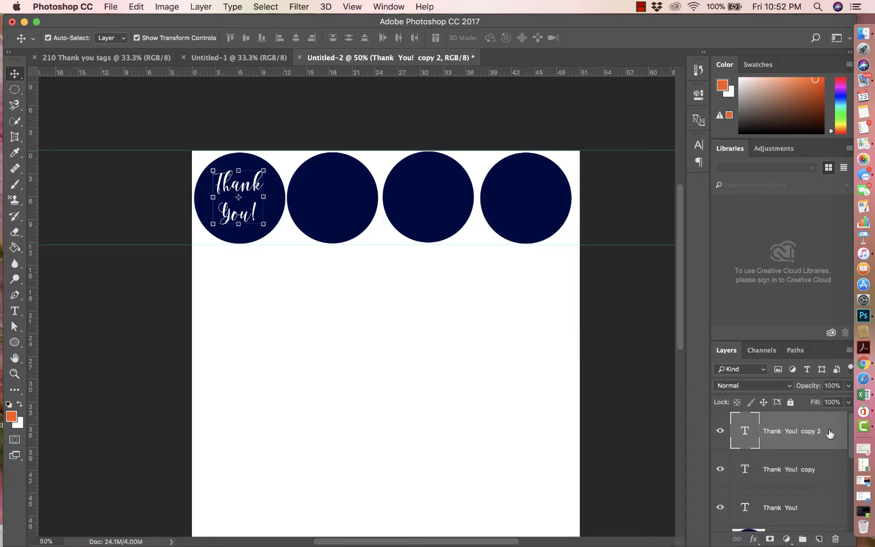
pyautogui.moveTo(625, 311)
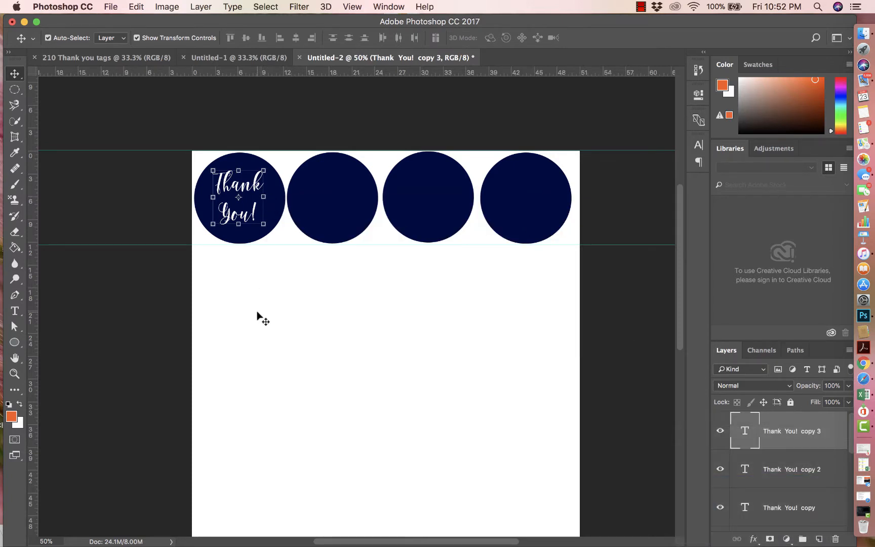
pyautogui.moveTo(239, 197); pyautogui.dragTo(332, 201)
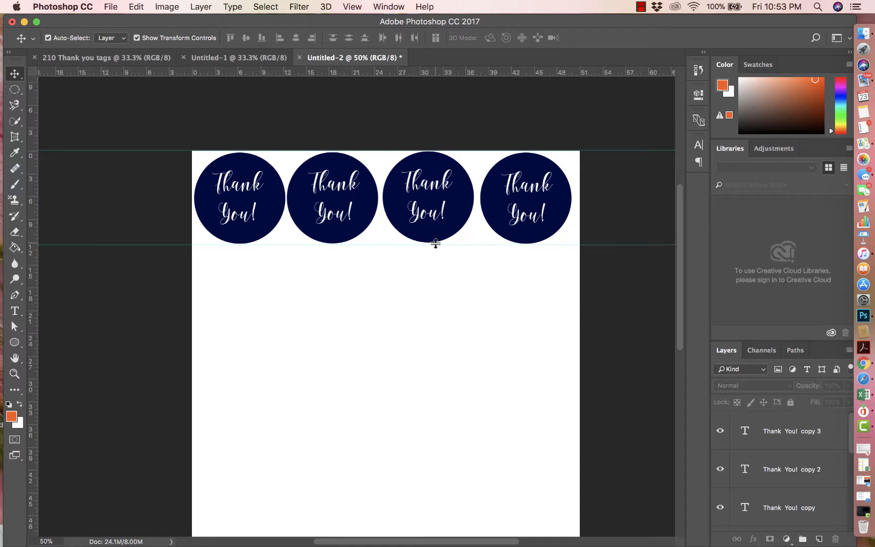
pyautogui.moveTo(614, 212)
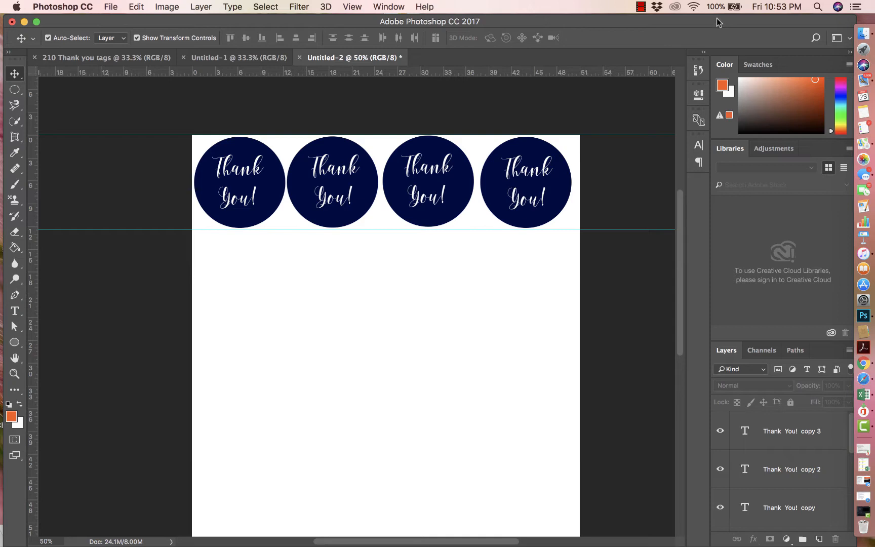
pyautogui.moveTo(110, 6)
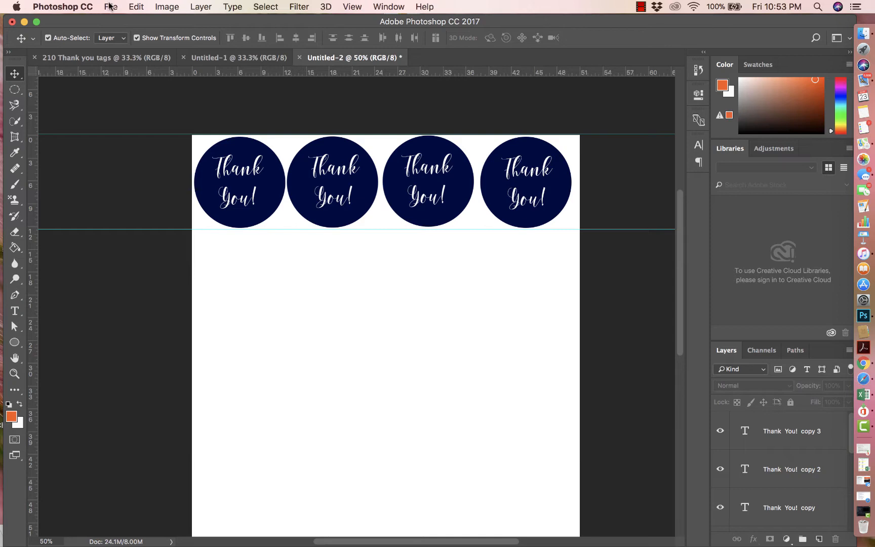
pyautogui.moveTo(359, 133)
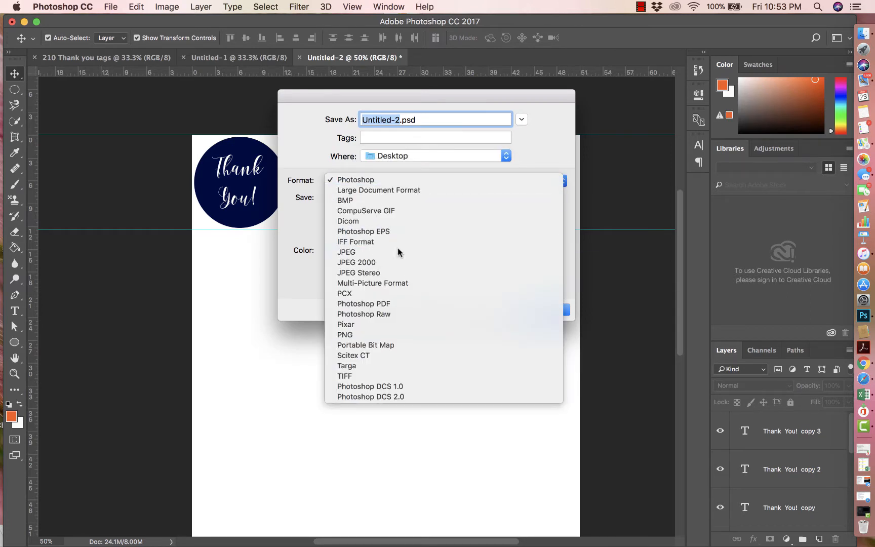
# - Save the page to the Desktop as Untitled-2.jpg in JPEG format
pyautogui.click(346, 252)
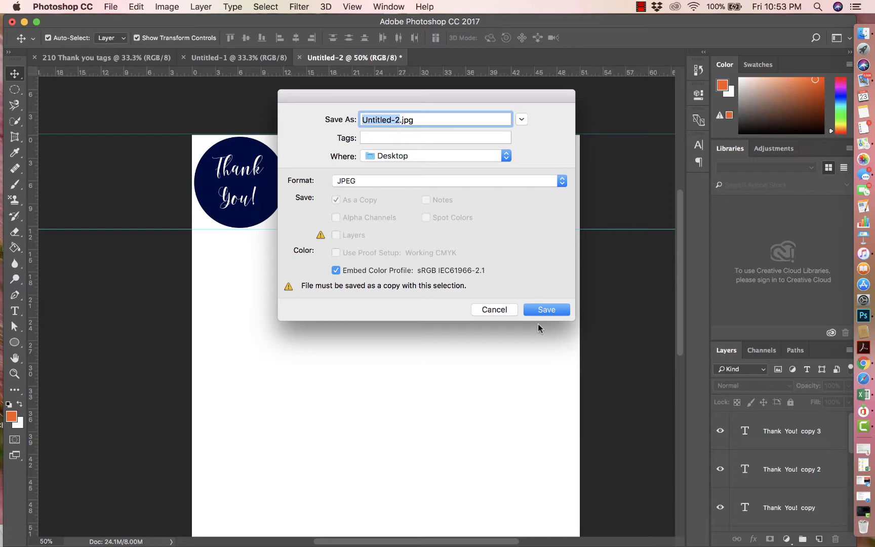
pyautogui.click(545, 310)
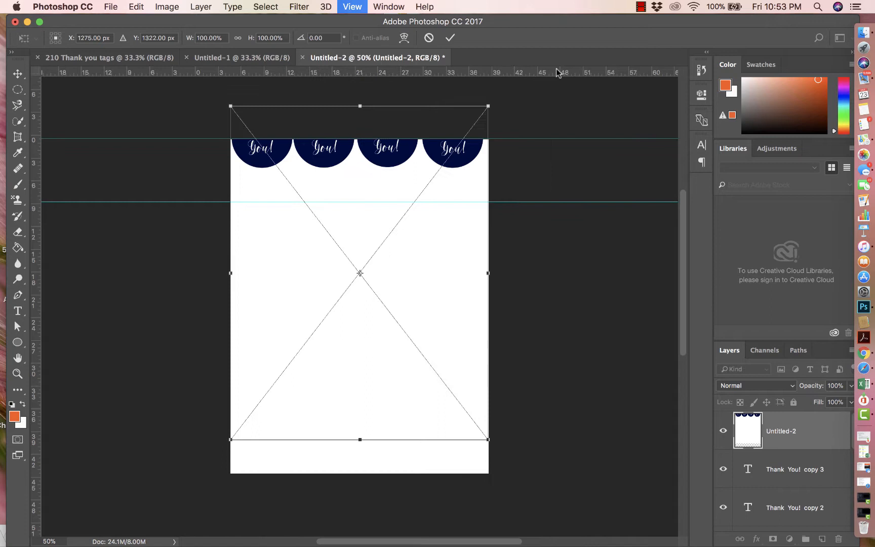
# - Commit the placed tag-row image as the page's second row of circles
pyautogui.press('cmd+-')
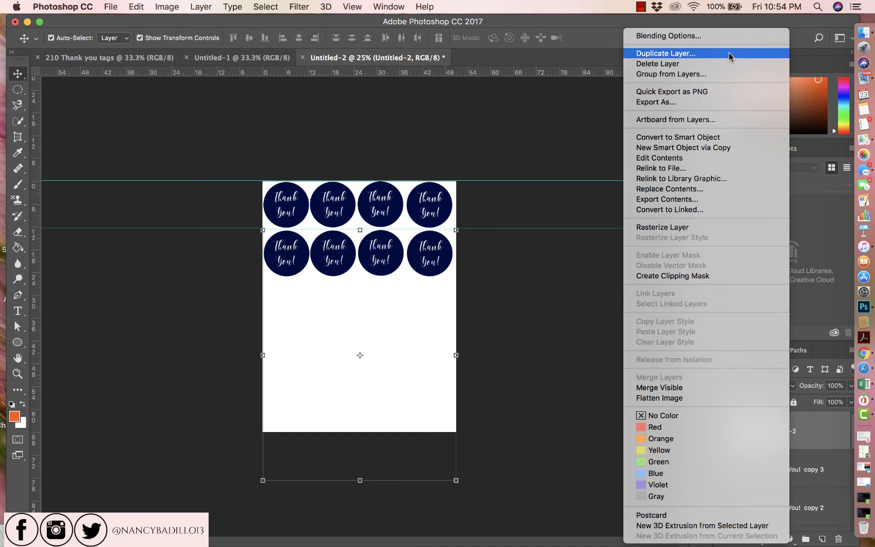
# - Duplicate the tag-row image layer with Duplicate Layer and confirm the copy
pyautogui.click(665, 53)
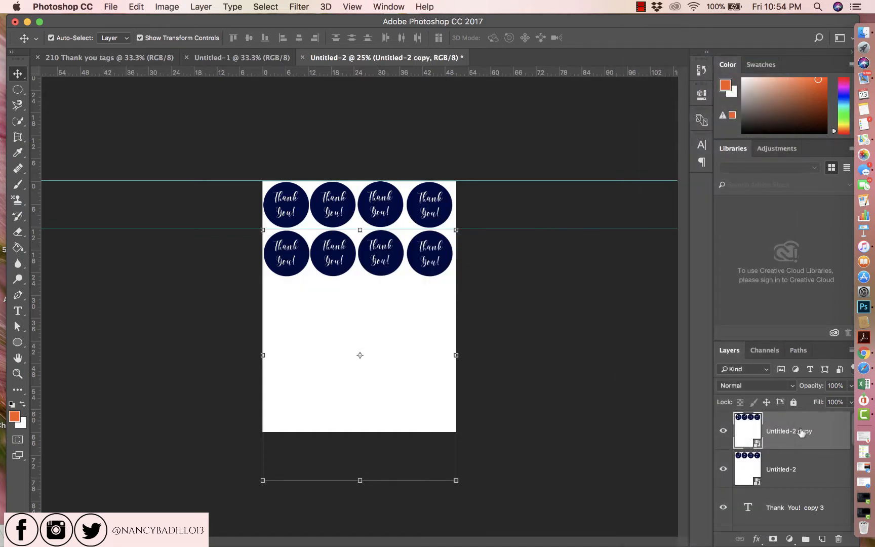
pyautogui.rightClick(789, 431)
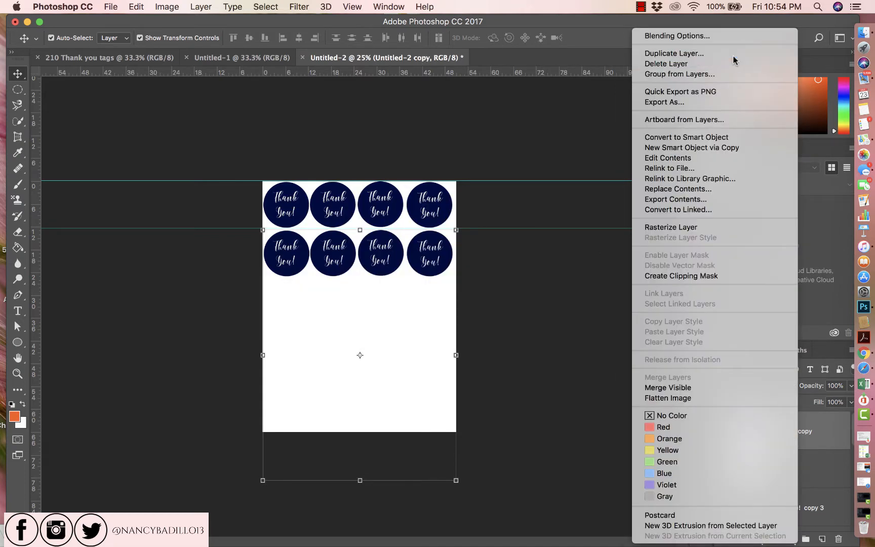
pyautogui.click(673, 53)
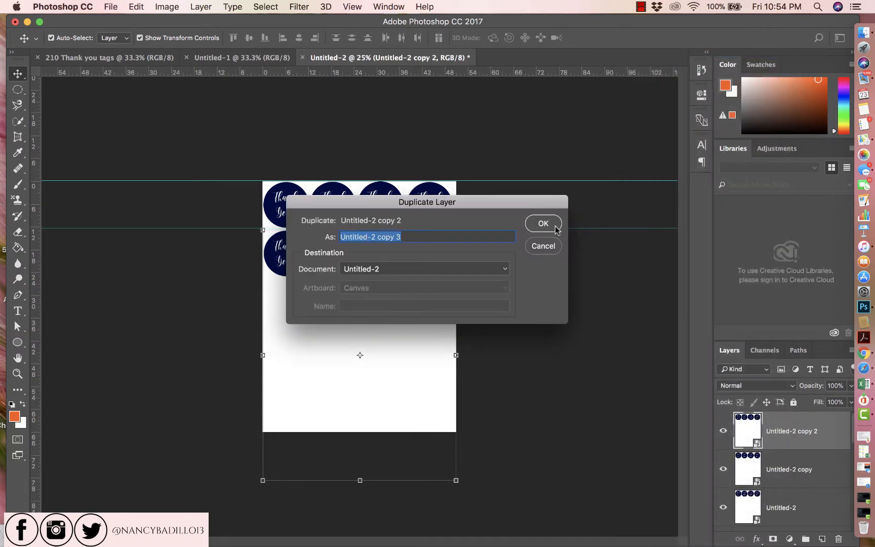
pyautogui.click(542, 223)
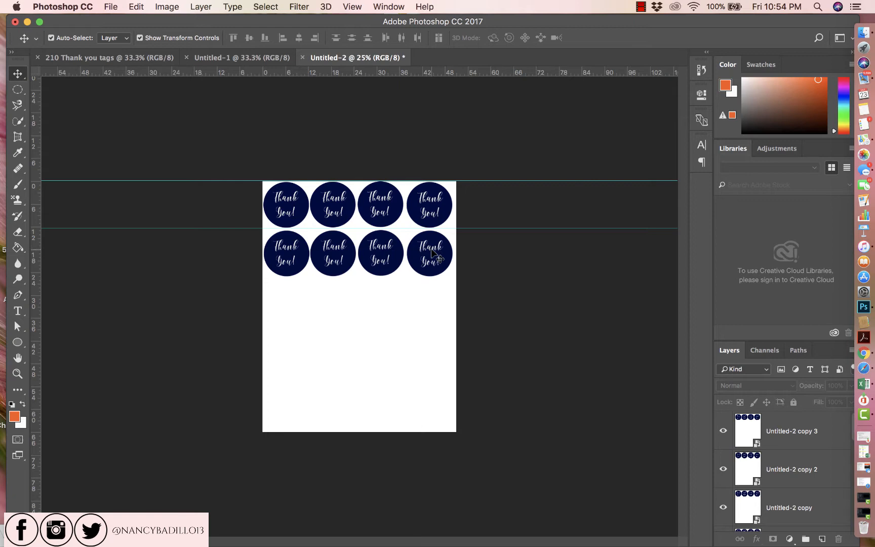
# - Drag the row copies down the page with the Move tool to form the lower rows
pyautogui.moveTo(429, 253); pyautogui.dragTo(431, 301)
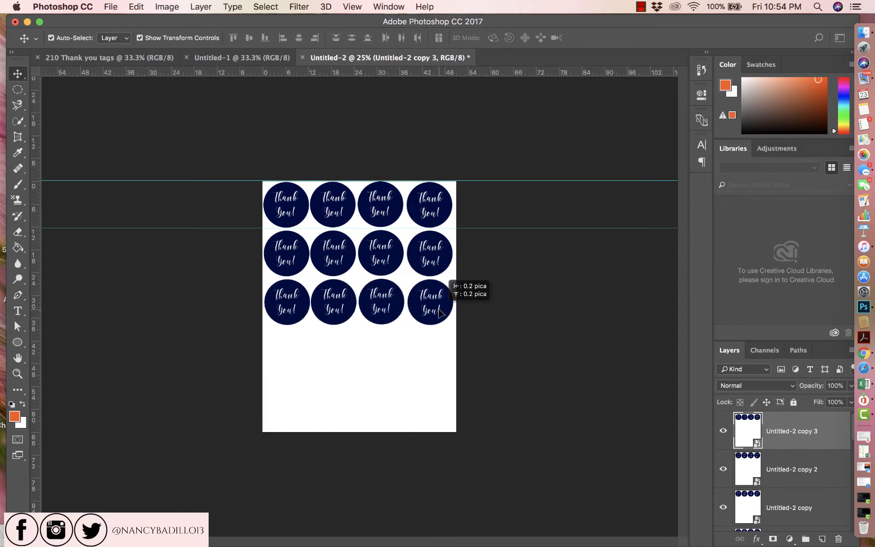
pyautogui.click(790, 469)
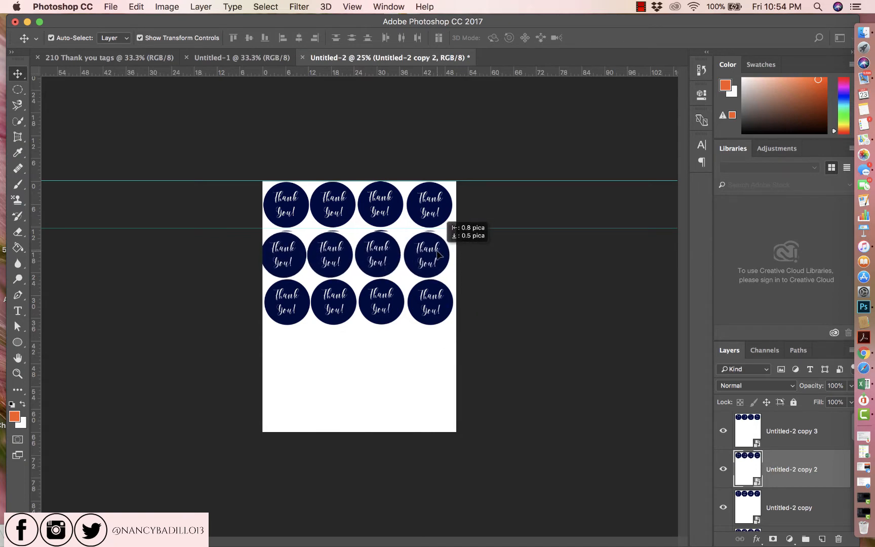
pyautogui.moveTo(428, 255); pyautogui.dragTo(433, 379)
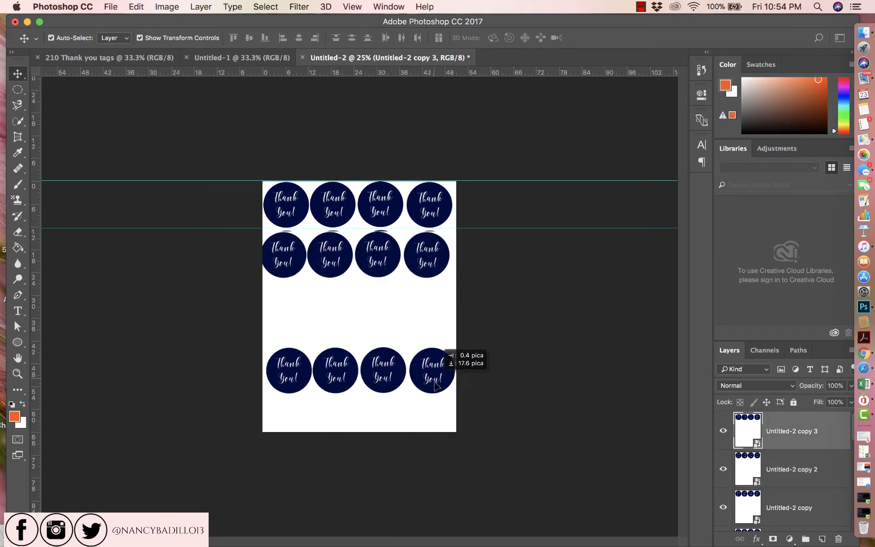
pyautogui.moveTo(431, 370); pyautogui.dragTo(431, 404)
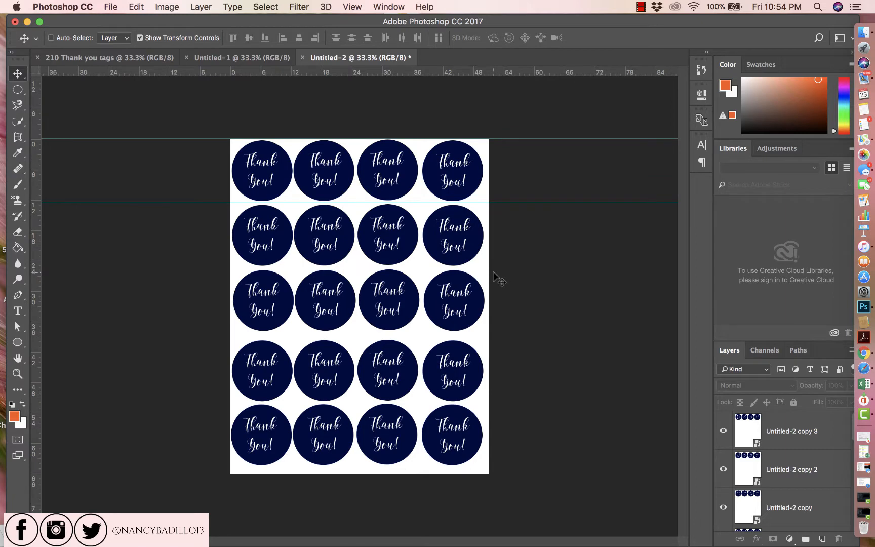
# - Turn on Auto-Select in the Move tool options bar
pyautogui.click(50, 38)
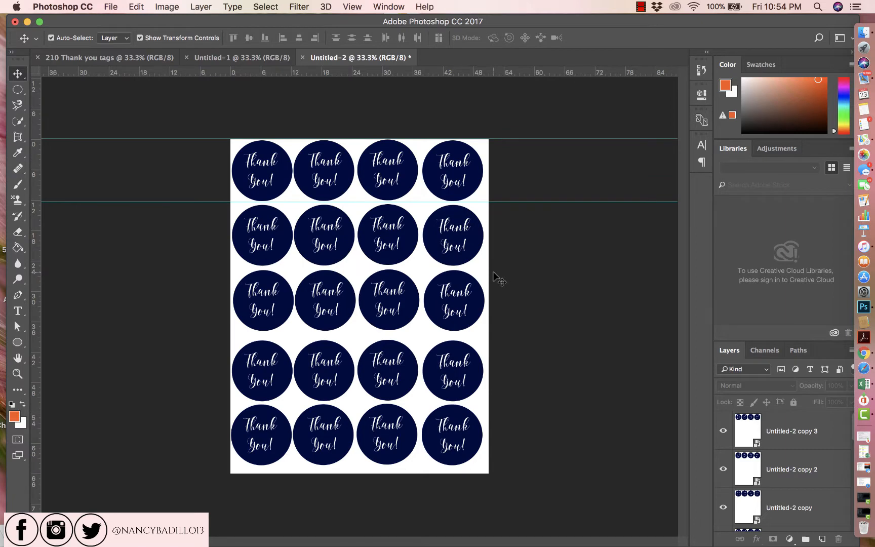
pyautogui.moveTo(39, 291)
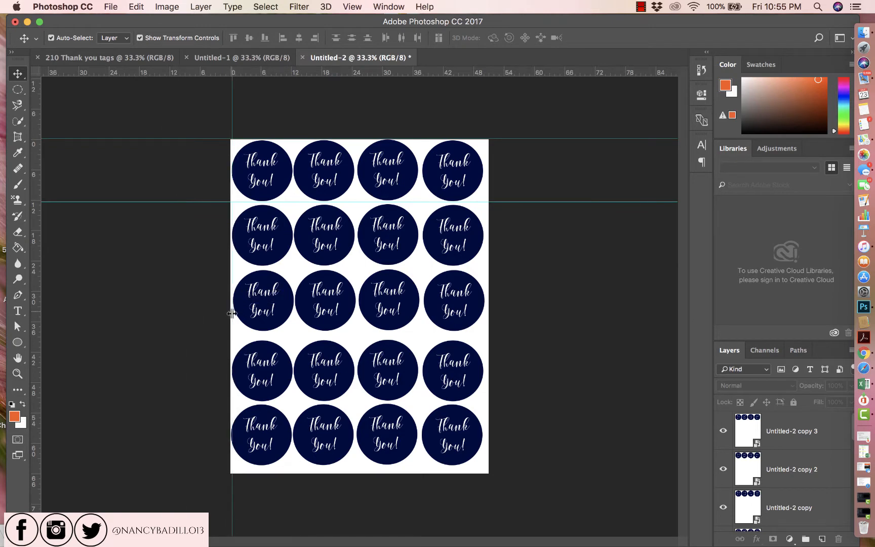
pyautogui.moveTo(236, 439)
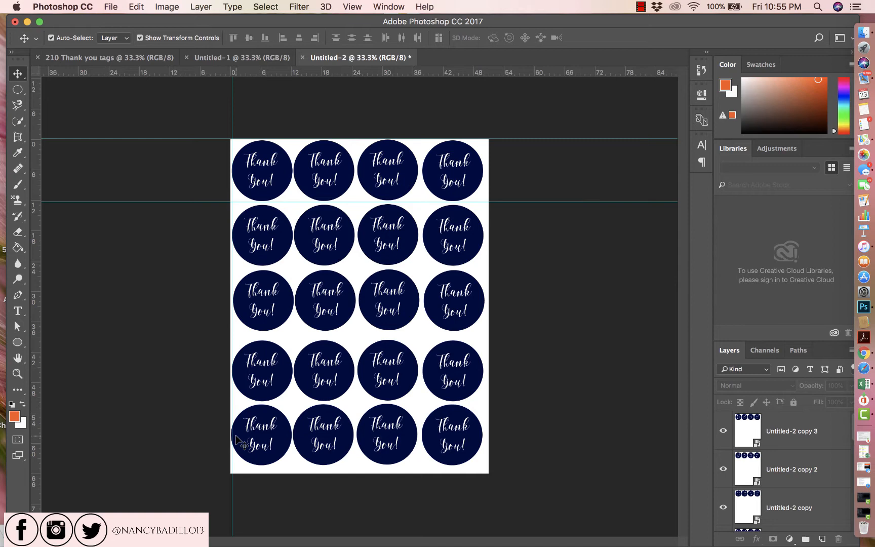
pyautogui.moveTo(237, 178)
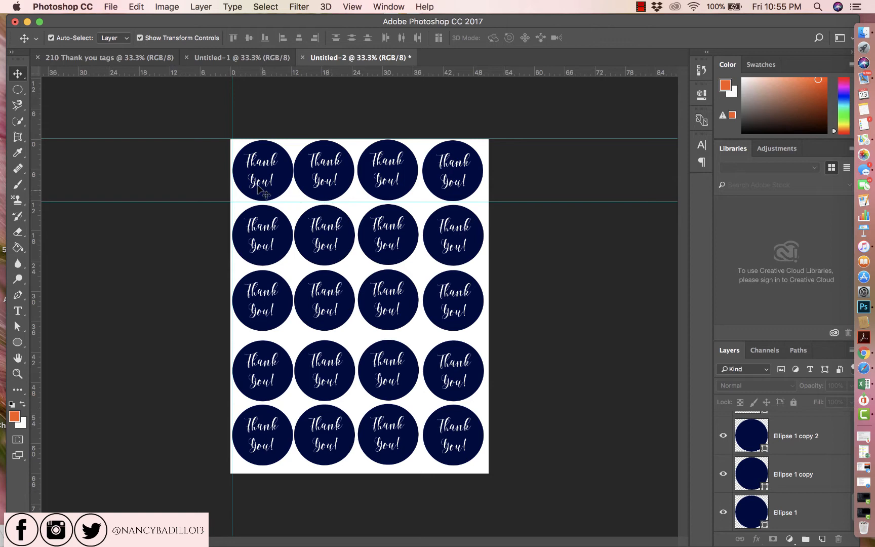
pyautogui.moveTo(282, 209)
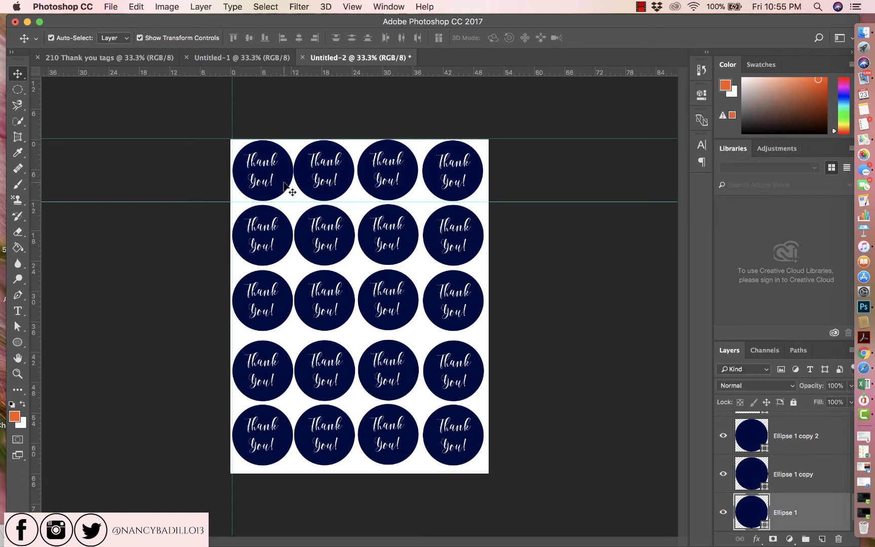
pyautogui.click(262, 170)
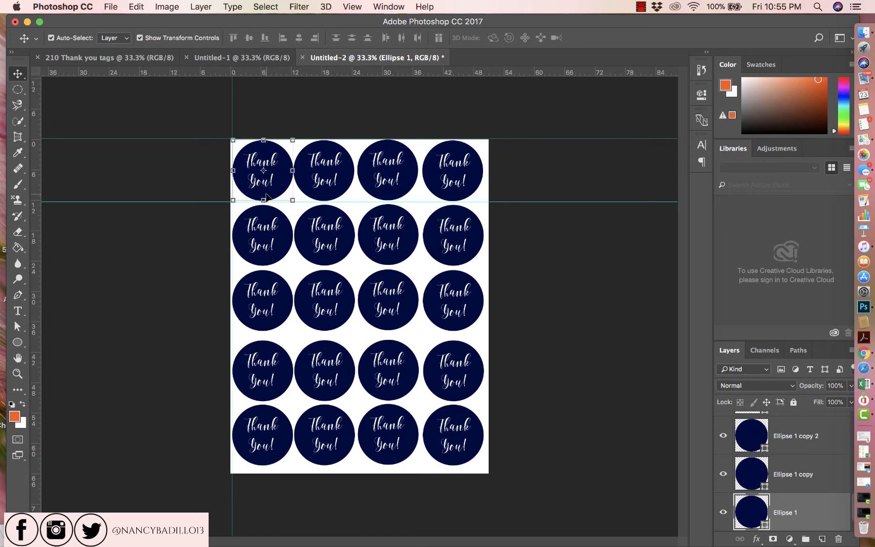
pyautogui.moveTo(286, 188)
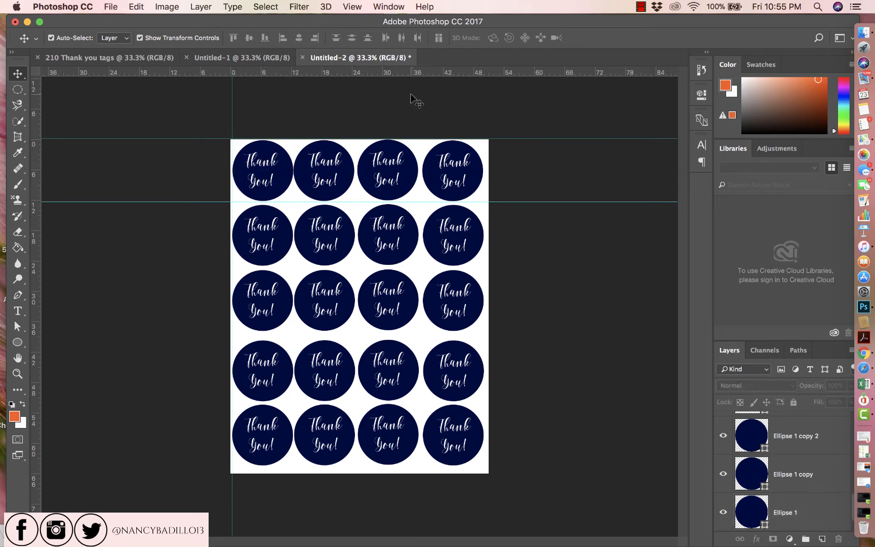
pyautogui.moveTo(427, 217)
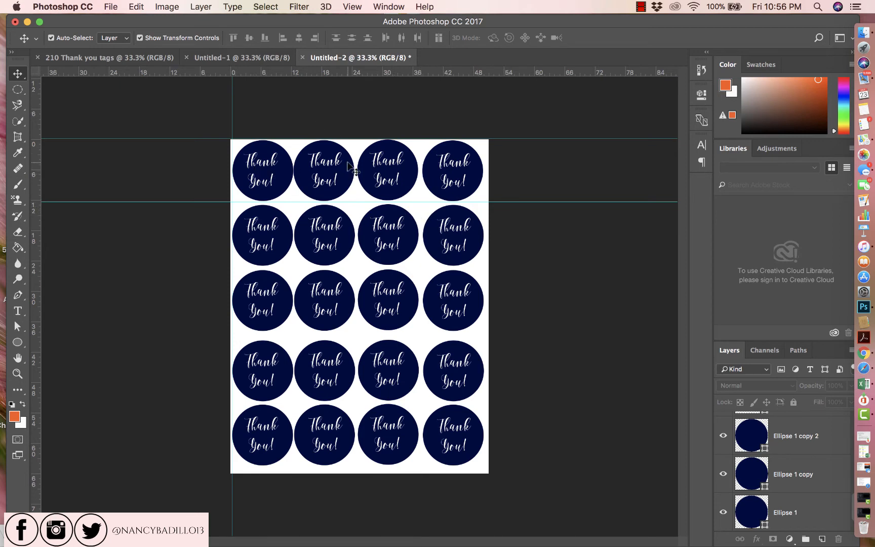
pyautogui.moveTo(349, 172)
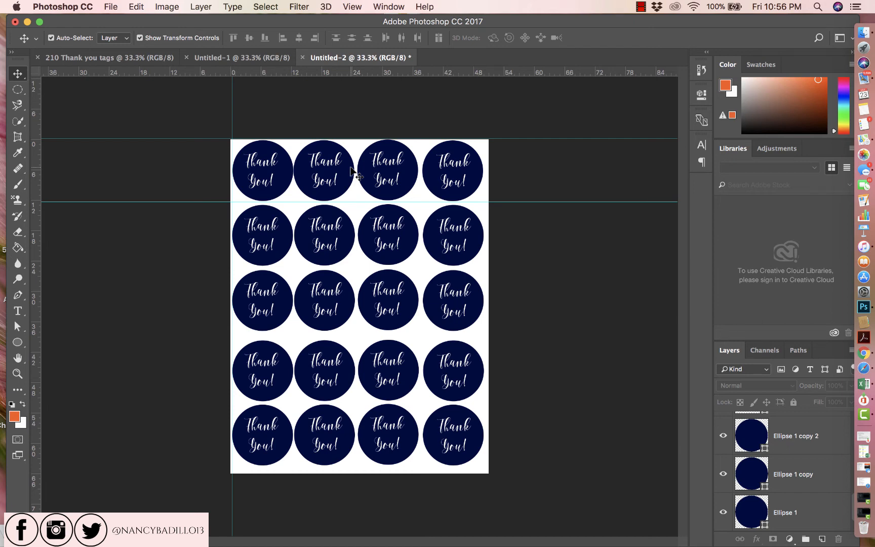
pyautogui.moveTo(407, 128)
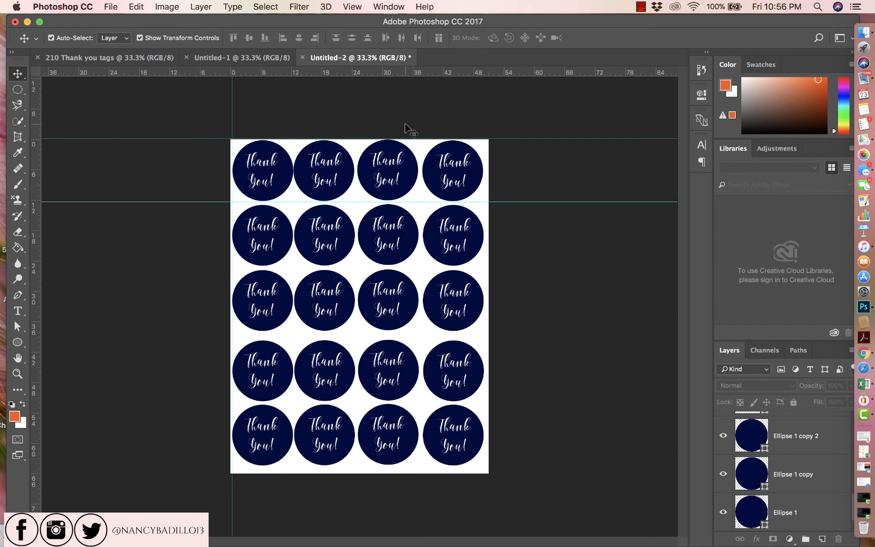
pyautogui.moveTo(616, 18)
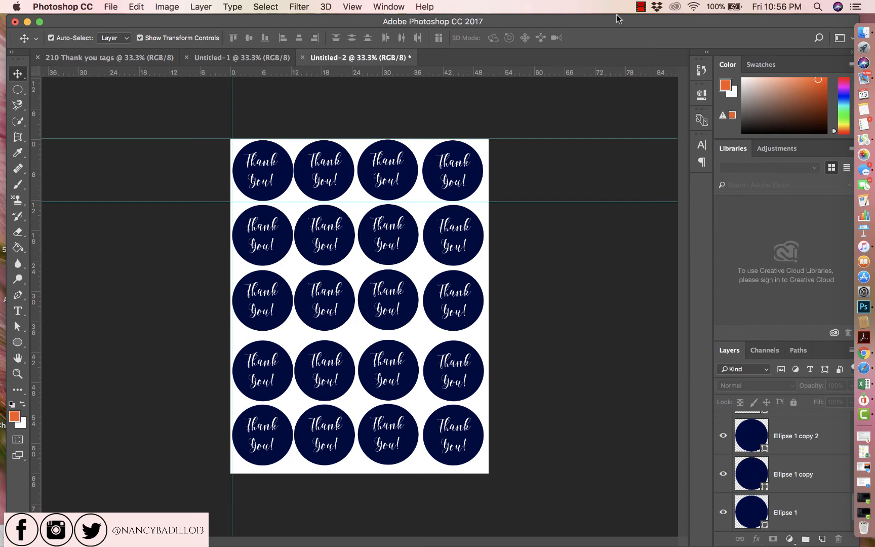